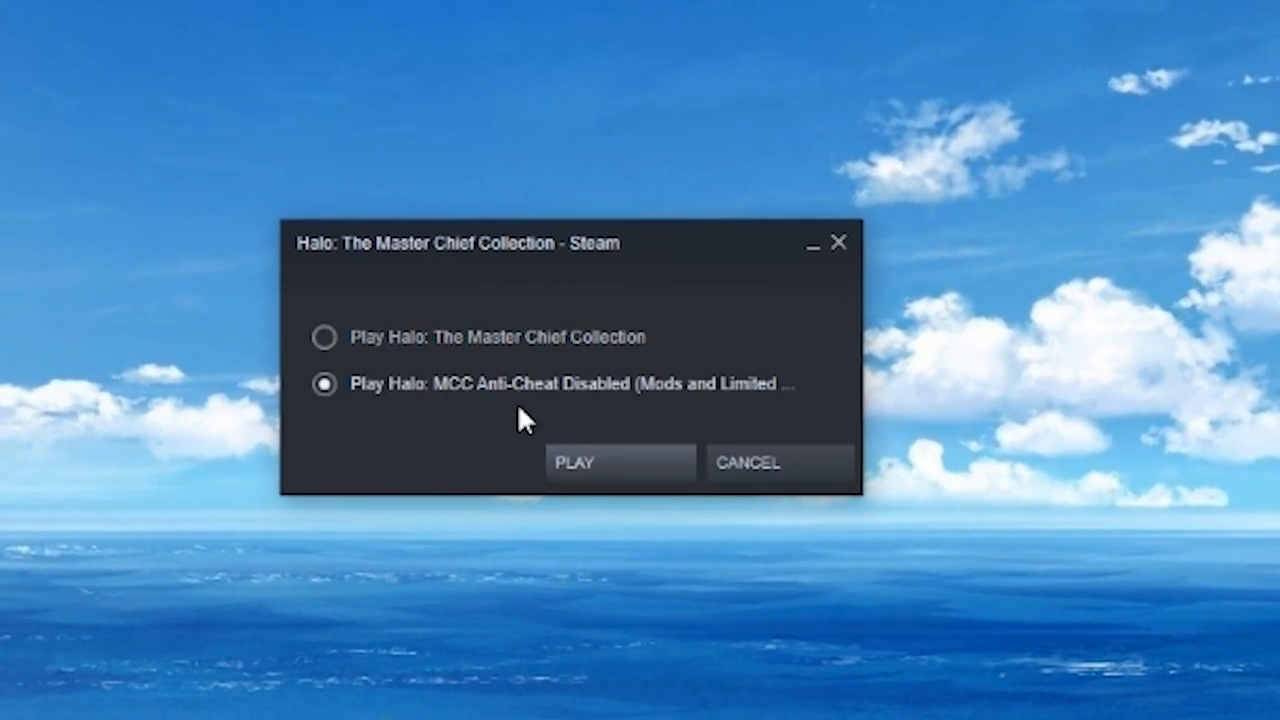
{"action": "mouse_move", "coordinate": [610, 470]}
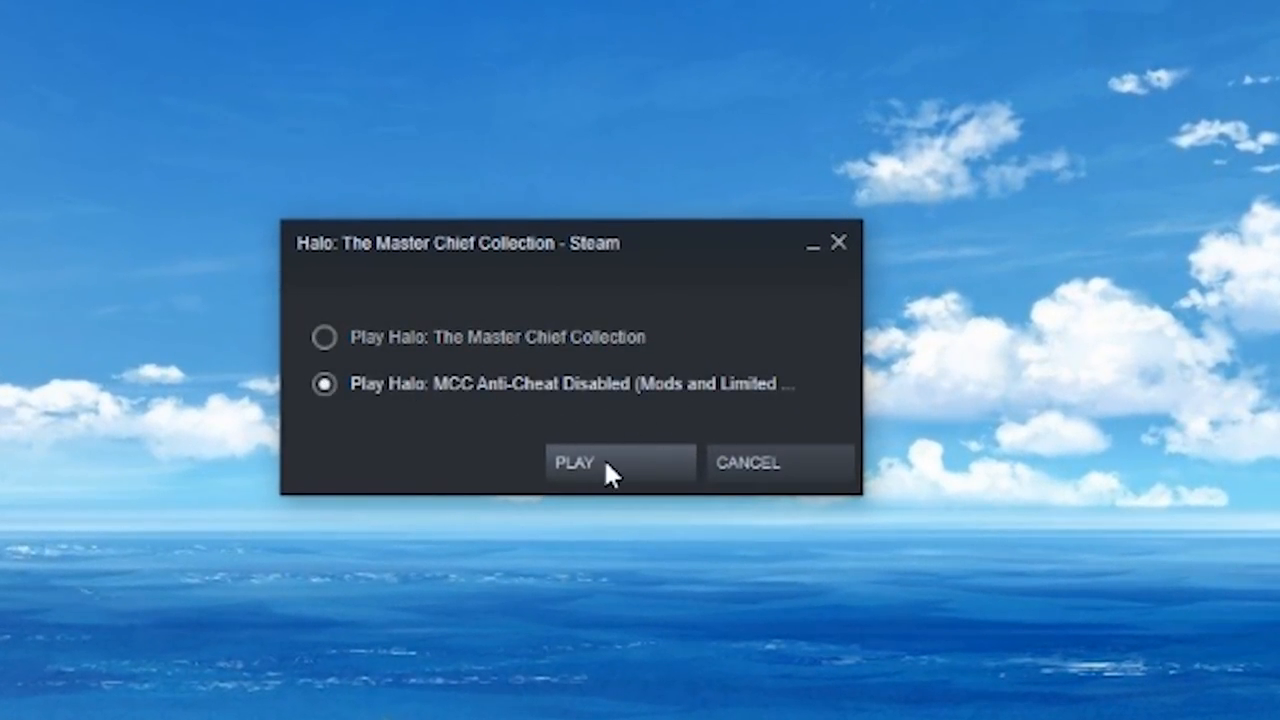
Step: Launch Halo: MCC from Steam with anti-cheat disabled
{"action": "left_click", "coordinate": [573, 462]}
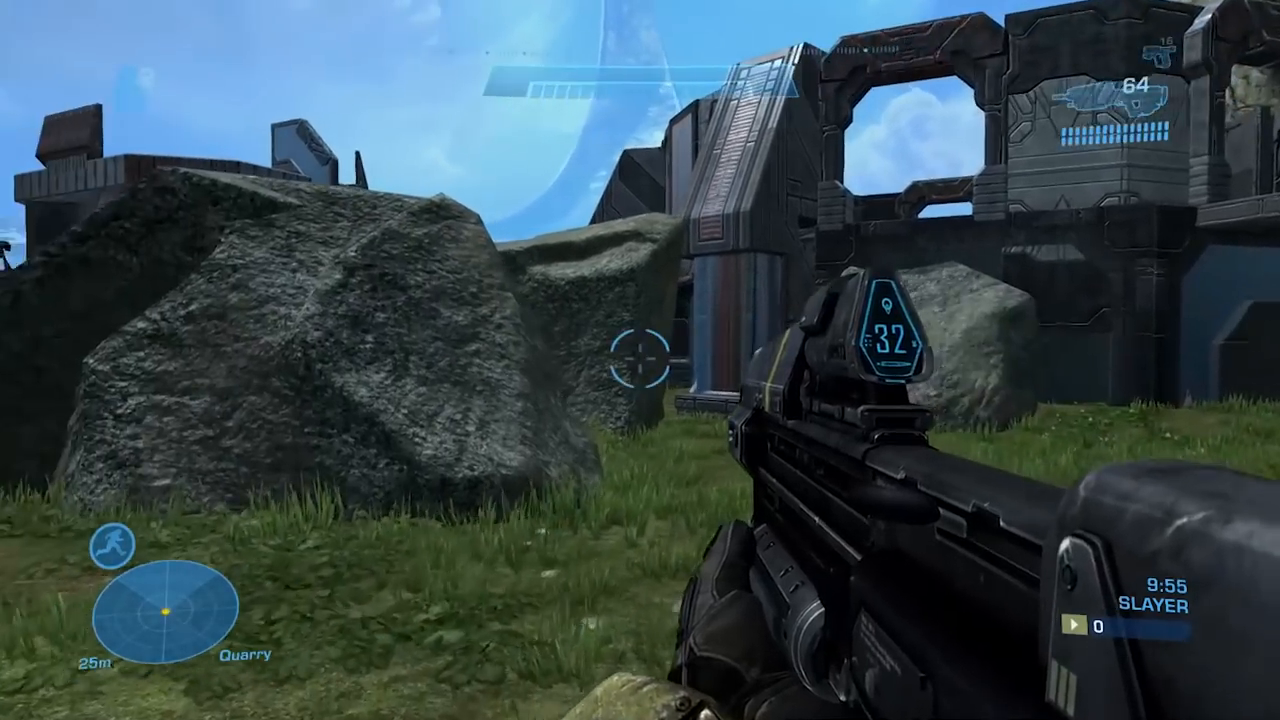
Step: Fire the stock assault rifle to see normal bullets, then pause the match
{"action": "left_click", "coordinate": [640, 360]}
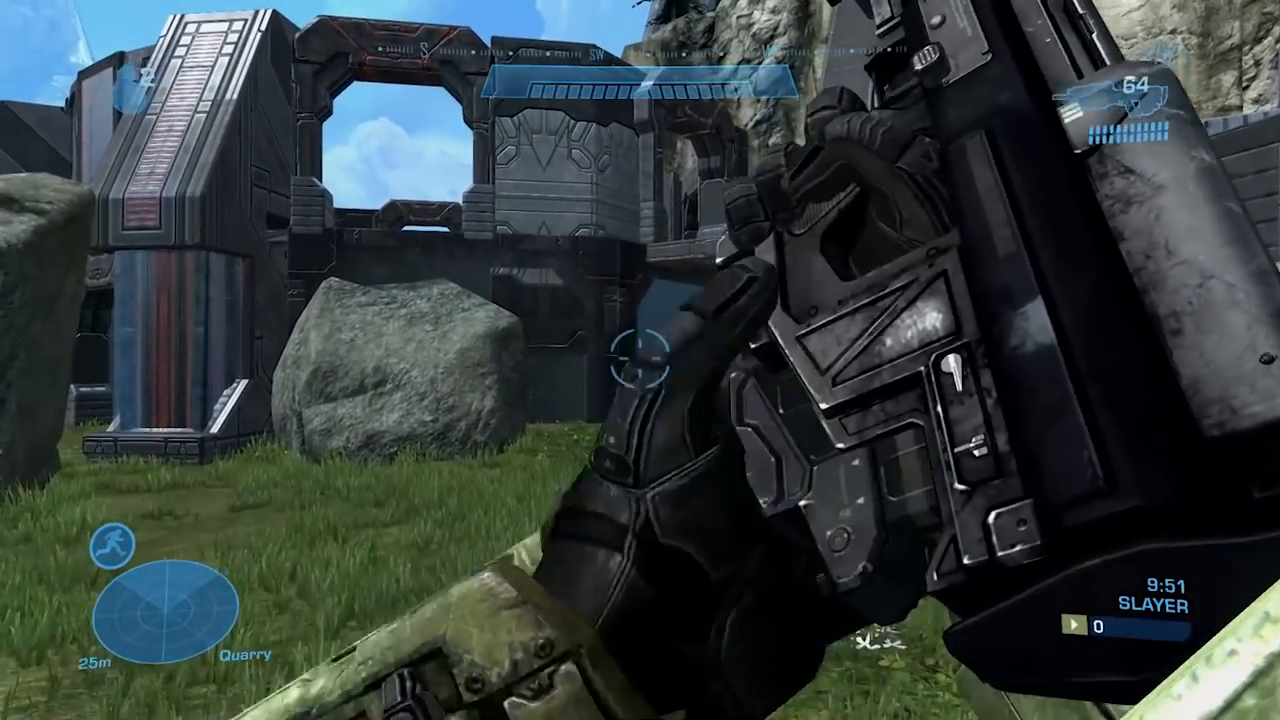
{"action": "key", "text": "Escape"}
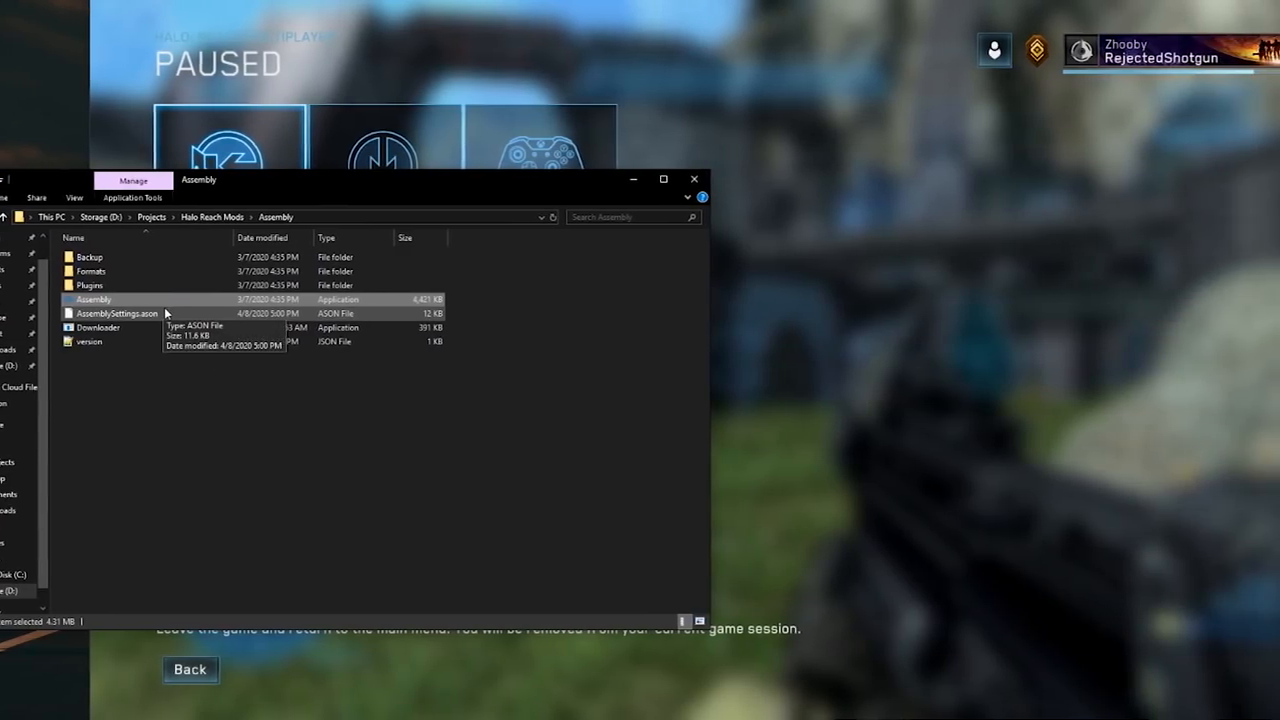
Step: Launch Assembly and open forge_halo from the haloreach maps folder
{"action": "double_click", "coordinate": [93, 299]}
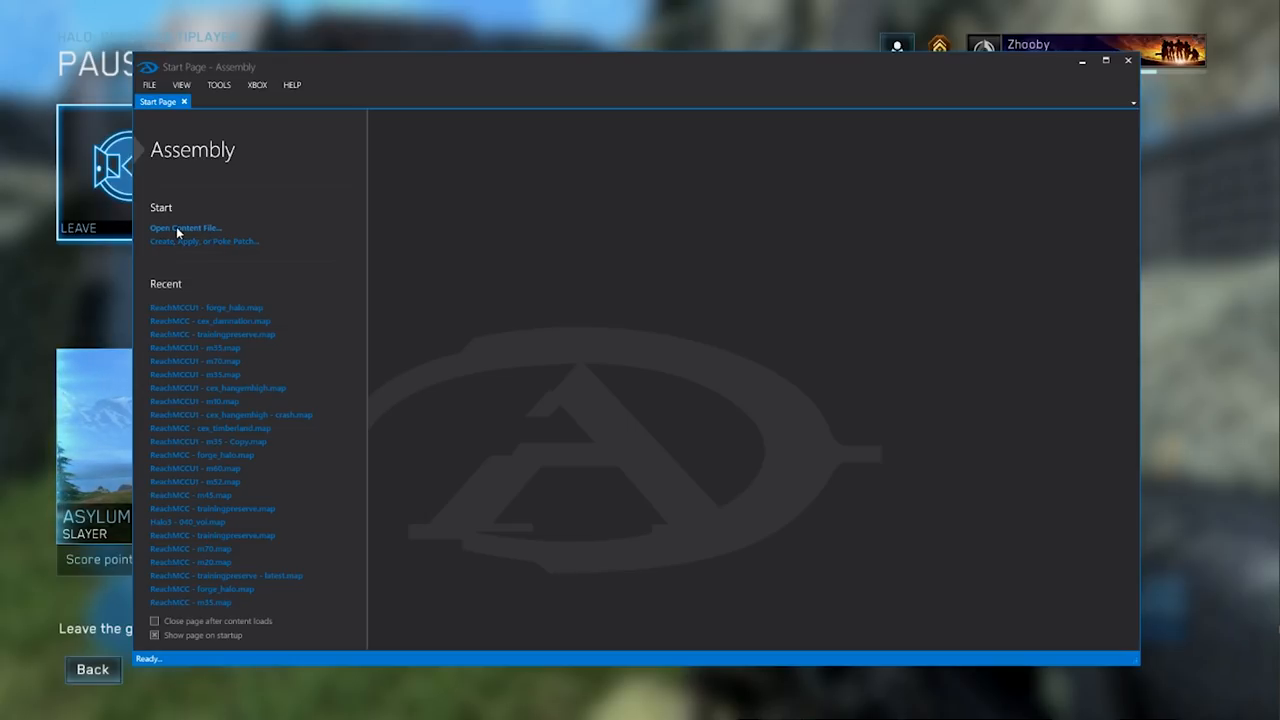
{"action": "left_click", "coordinate": [185, 228]}
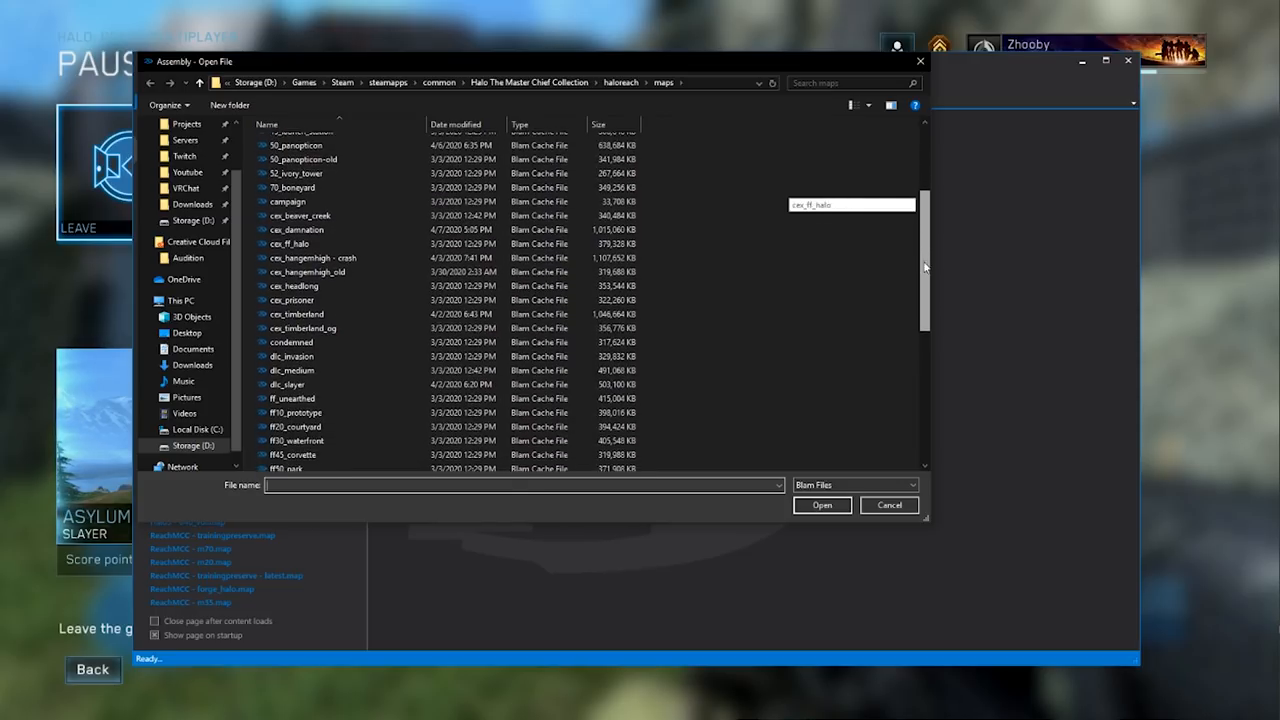
{"action": "scroll", "scroll_direction": "down", "scroll_amount": 3}
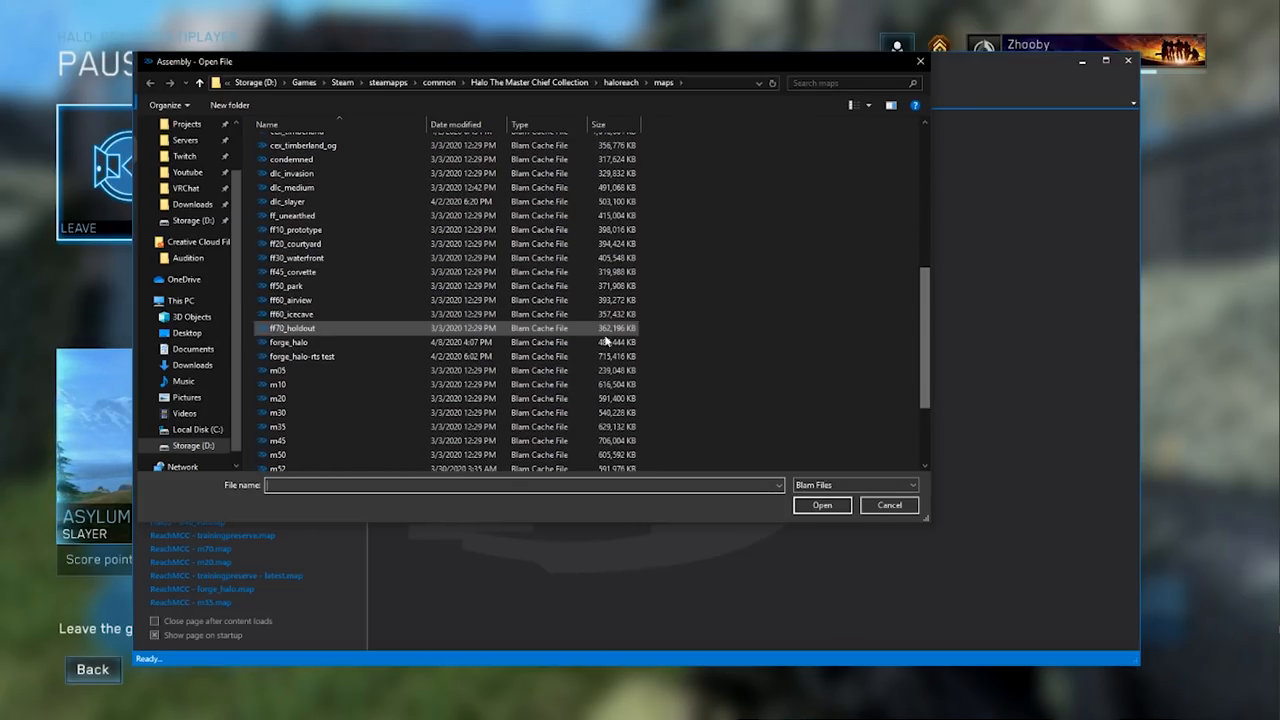
{"action": "left_click", "coordinate": [290, 342]}
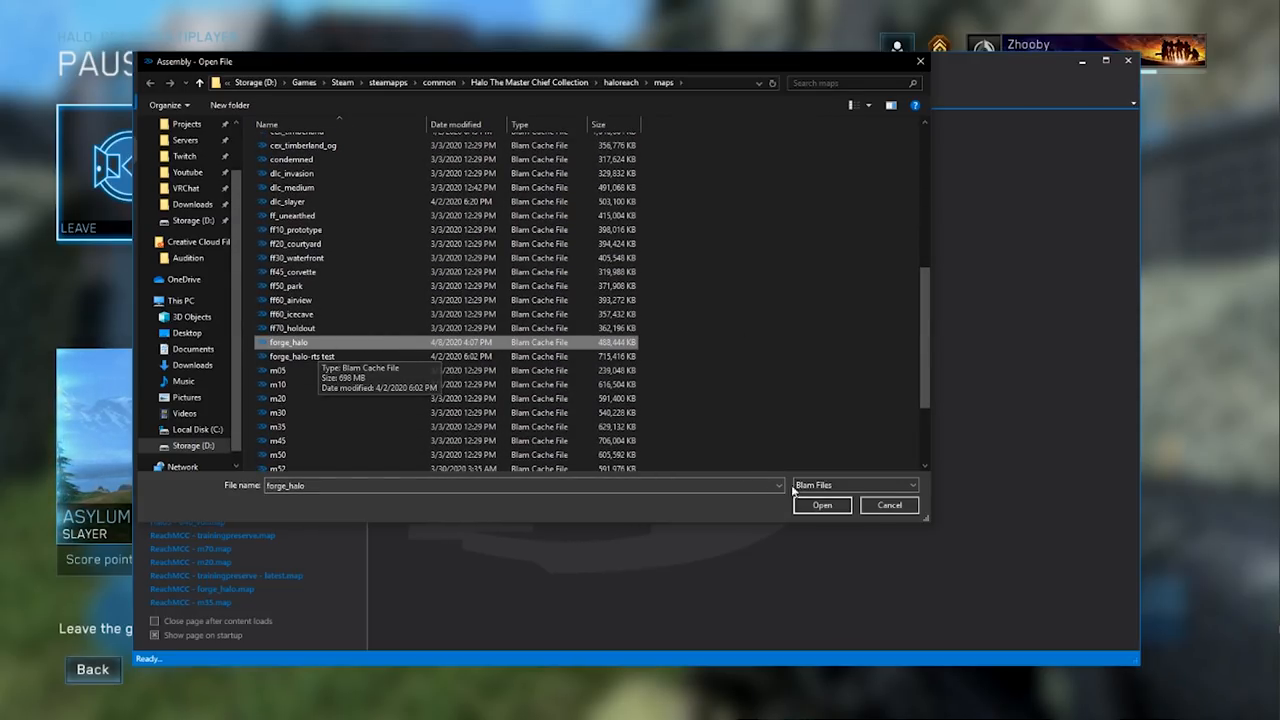
{"action": "left_click", "coordinate": [821, 504]}
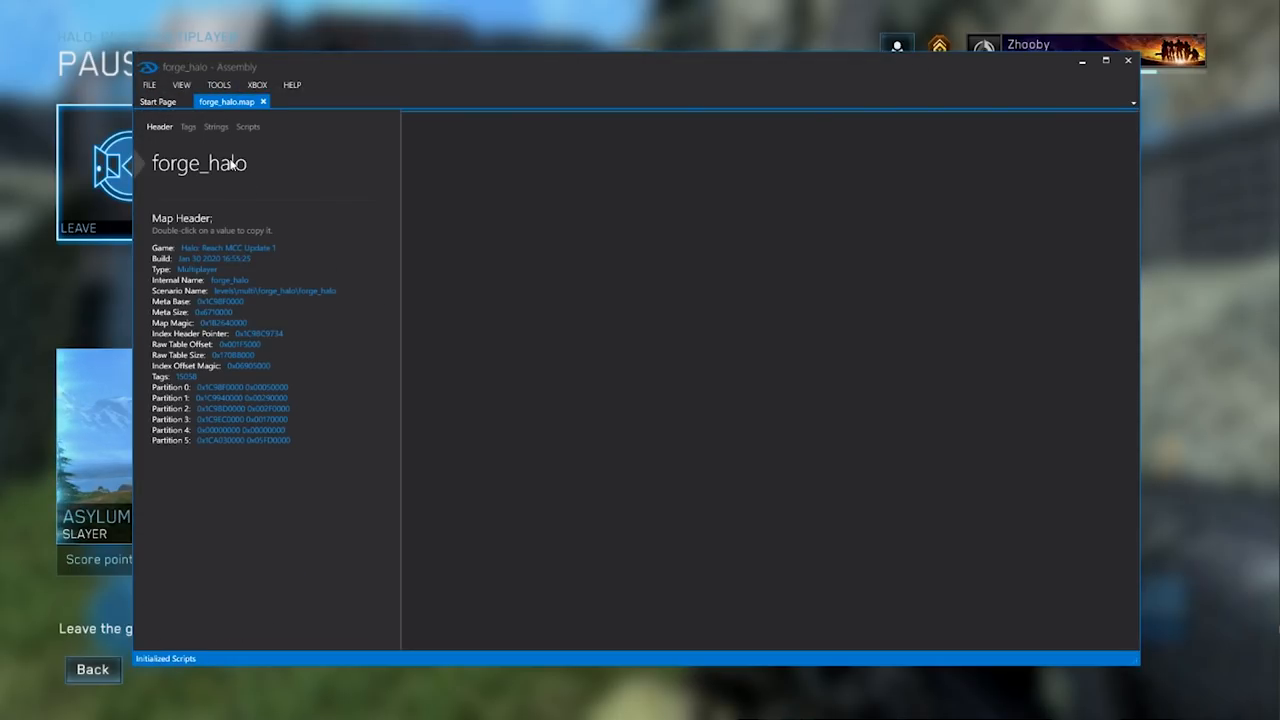
{"action": "mouse_move", "coordinate": [189, 137]}
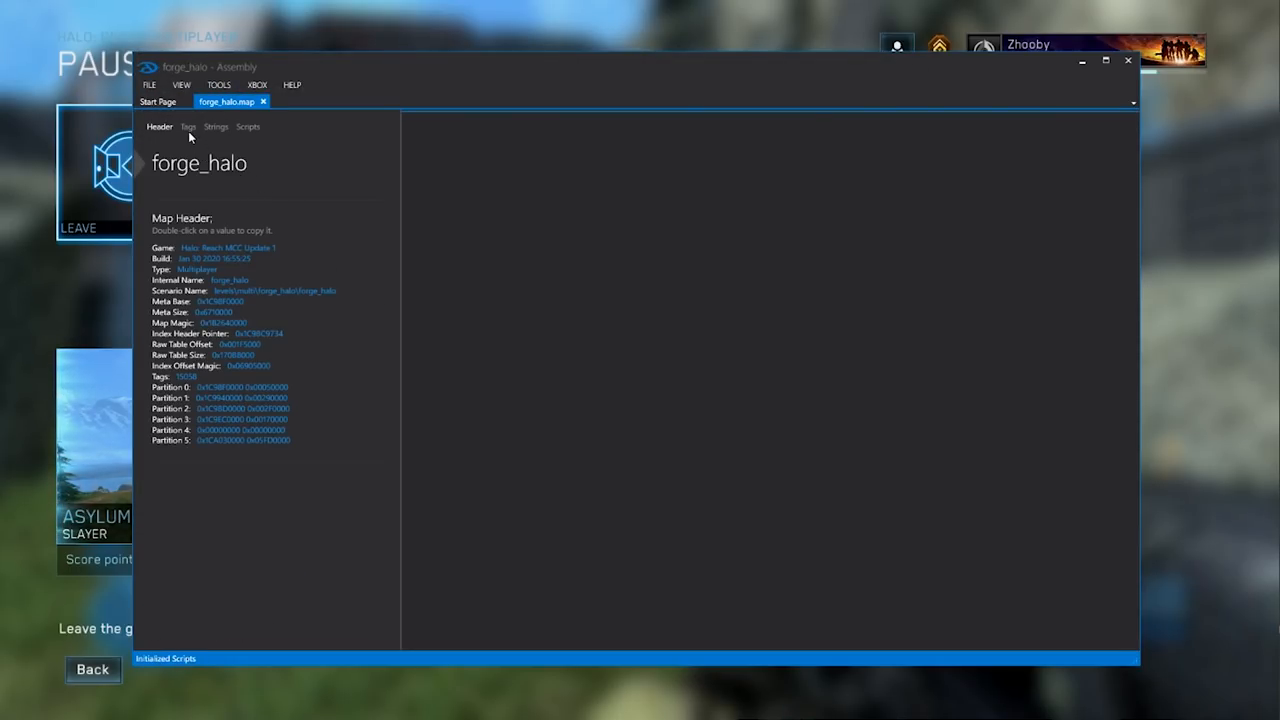
Step: Search tags for 'assault' and open objects\weapons\rifle\assault_rifle\assault_rifle under weap
{"action": "left_click", "coordinate": [188, 126]}
{"action": "type", "text": "ask"}
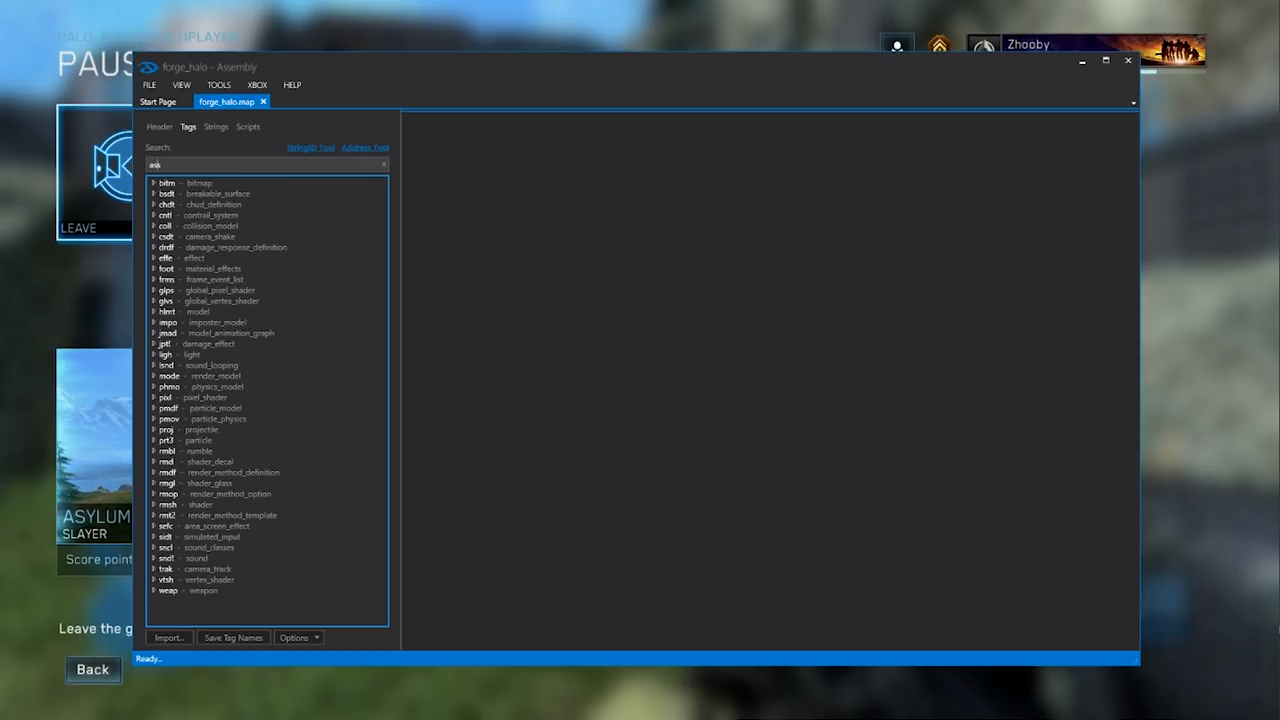
{"action": "type", "text": "assault"}
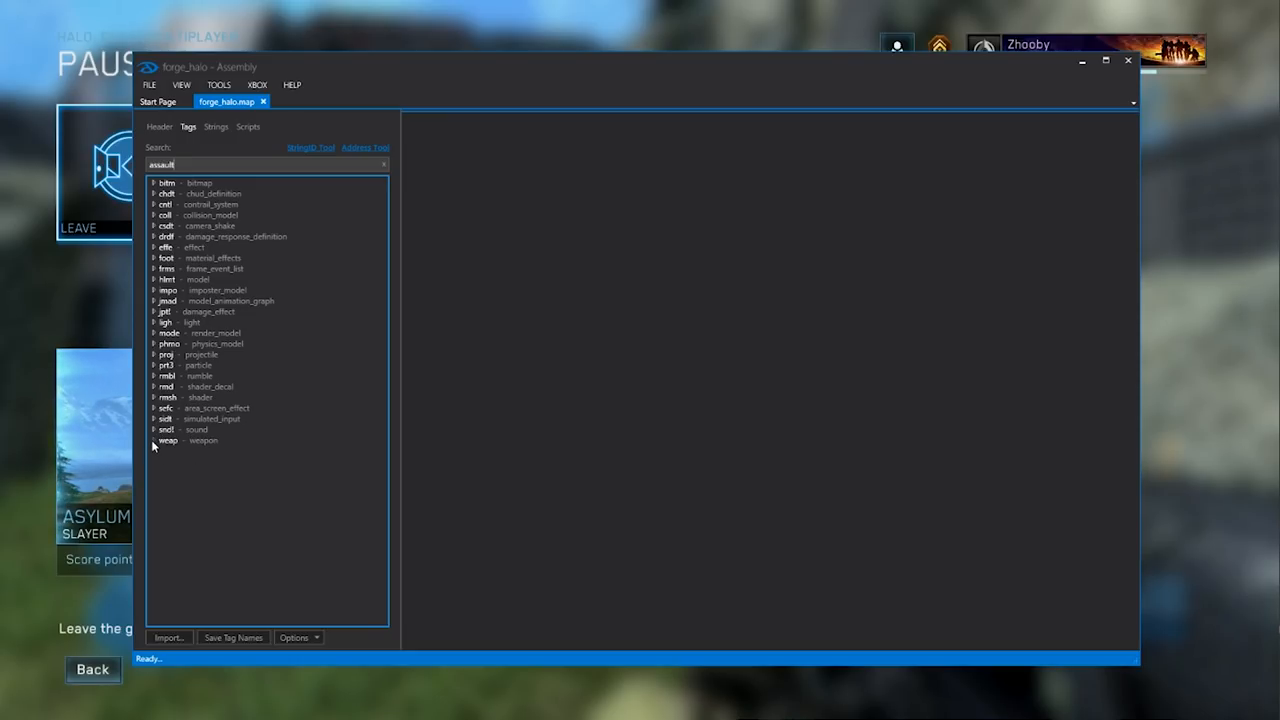
{"action": "mouse_move", "coordinate": [181, 450]}
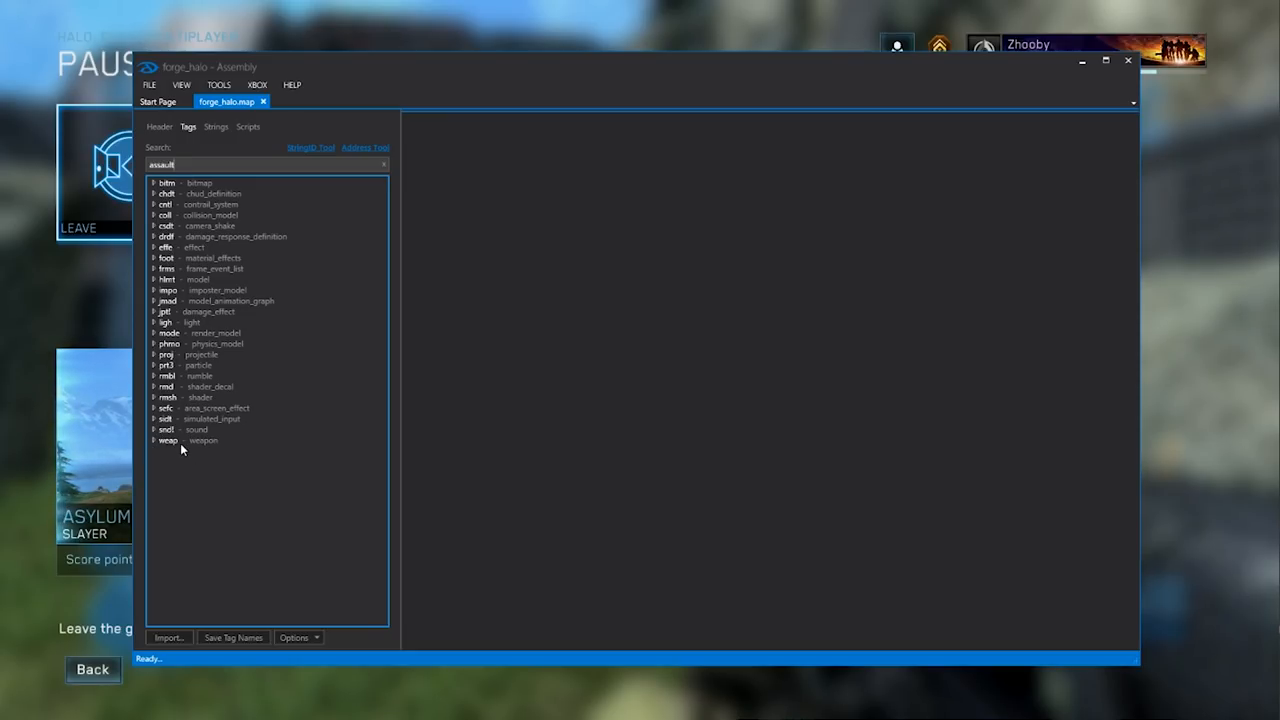
{"action": "left_click", "coordinate": [153, 440]}
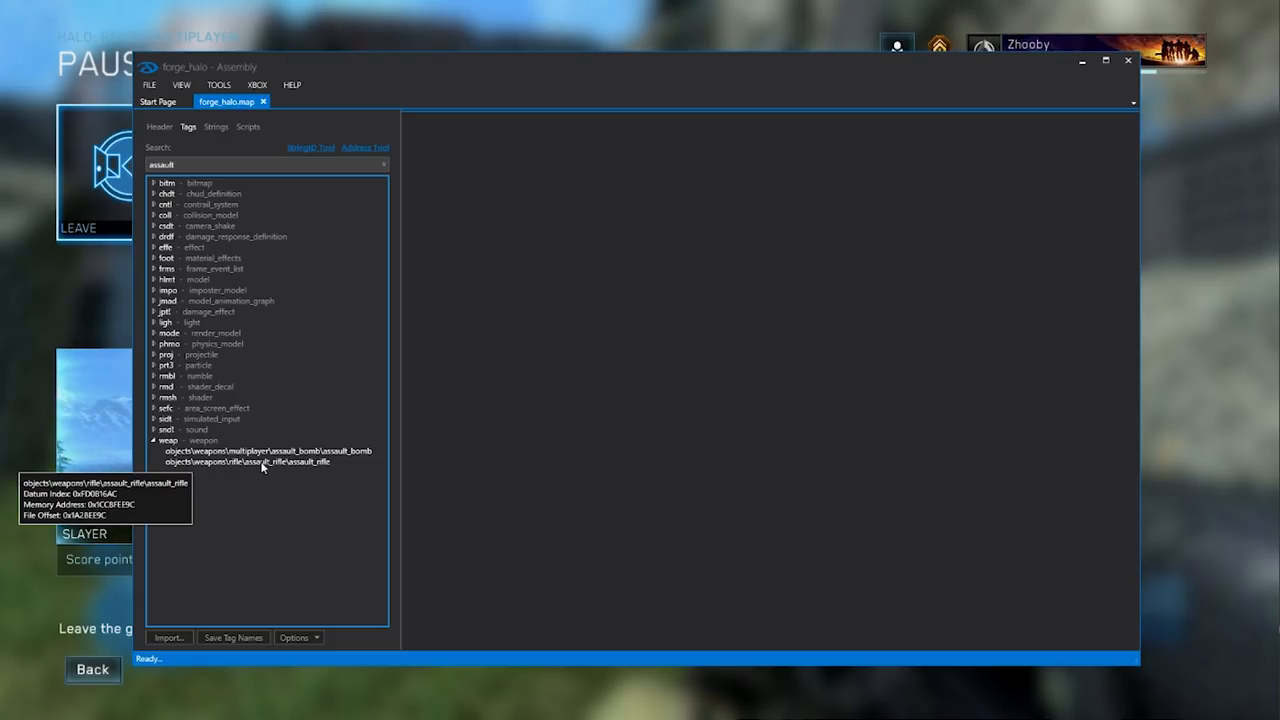
{"action": "double_click", "coordinate": [248, 462]}
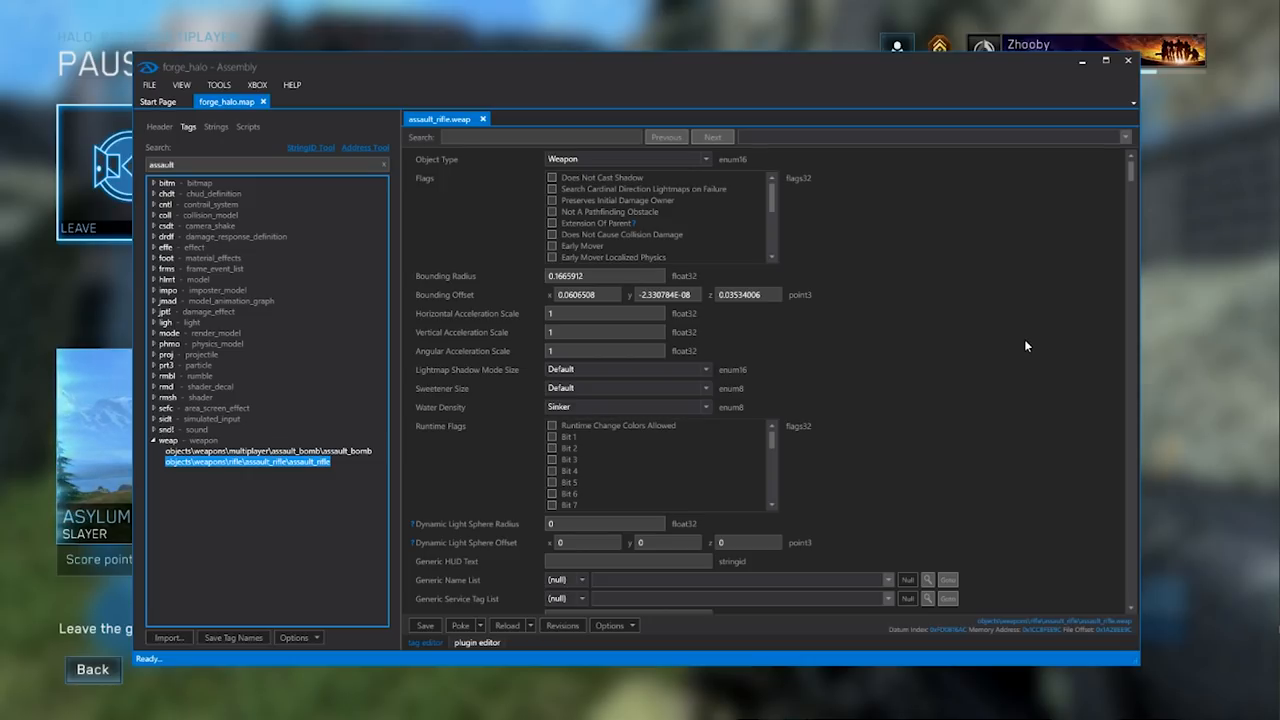
{"action": "mouse_move", "coordinate": [537, 259]}
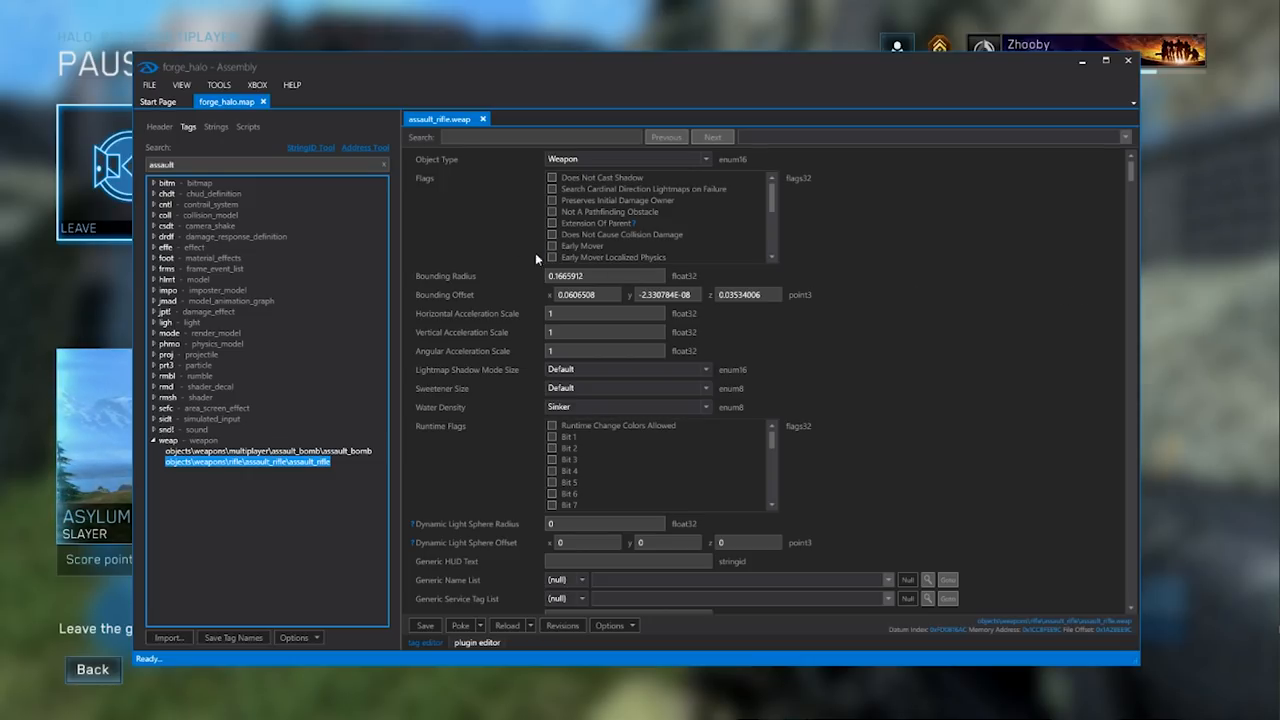
Step: Step through 'projectile' matches to reach the assault_rifle_bullet Projectile field
{"action": "scroll", "scroll_direction": "down", "scroll_amount": 3}
{"action": "type", "text": "projectile"}
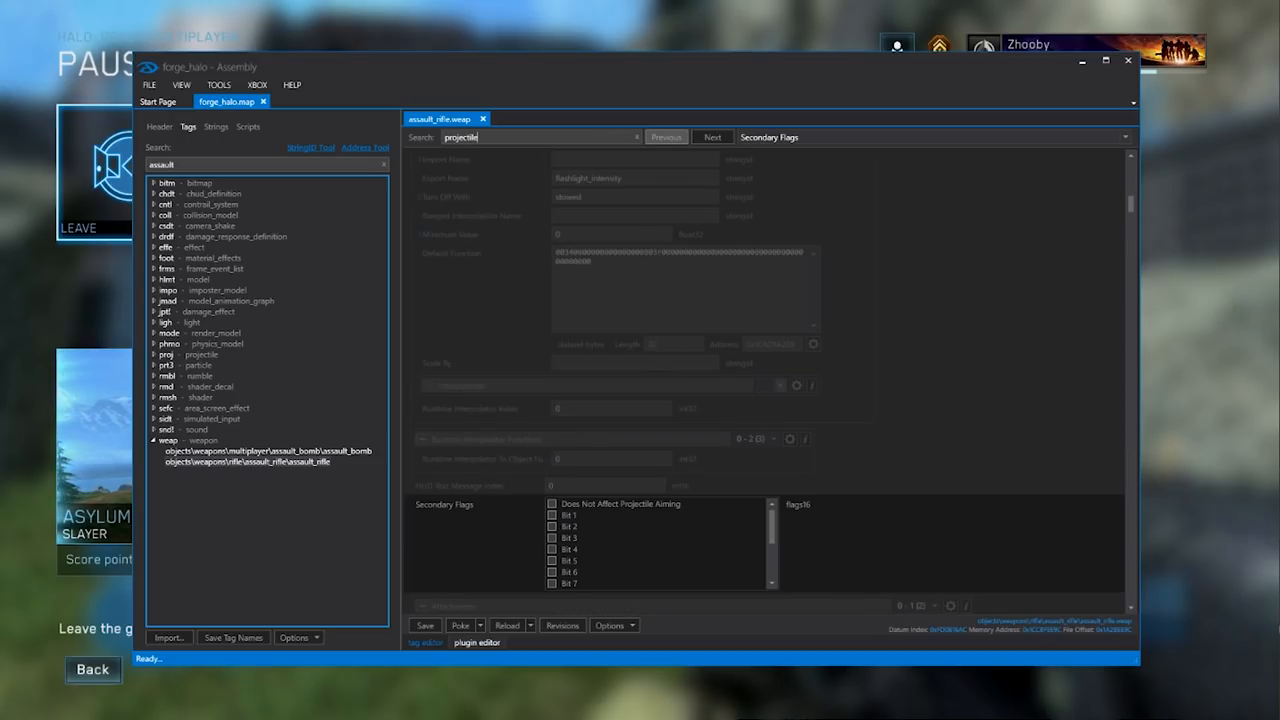
{"action": "mouse_move", "coordinate": [492, 380]}
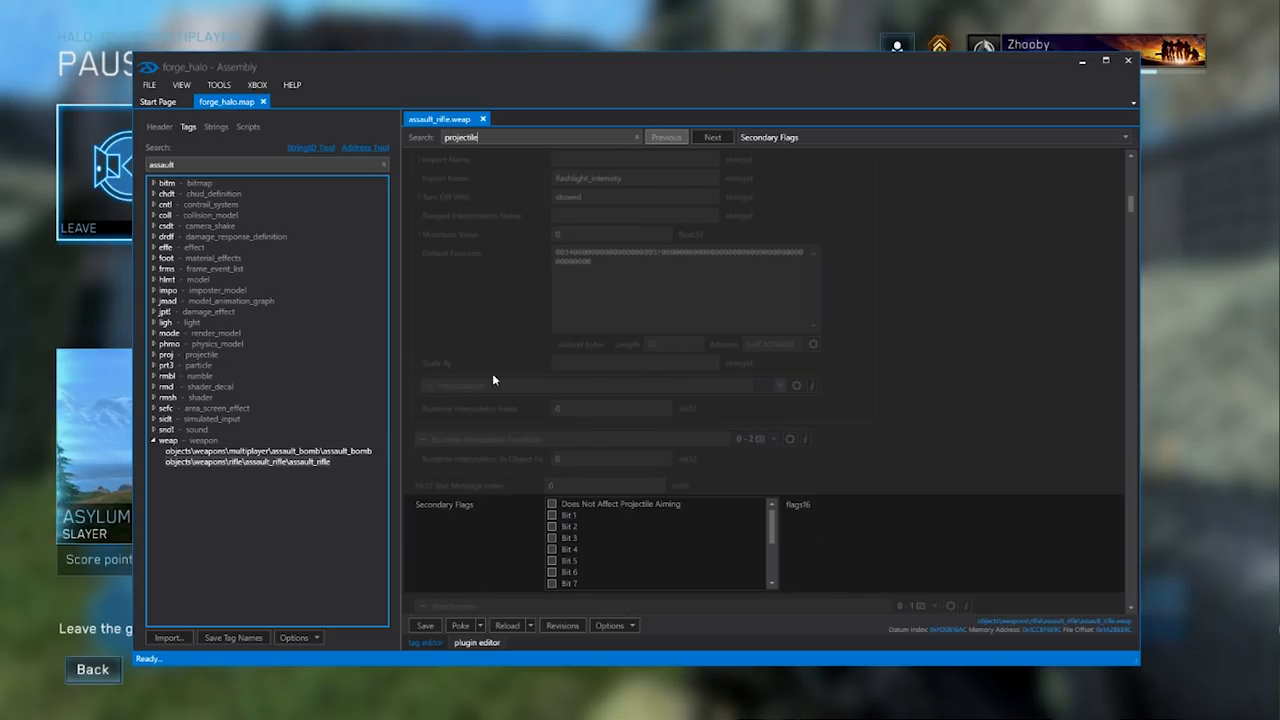
{"action": "left_click", "coordinate": [712, 137]}
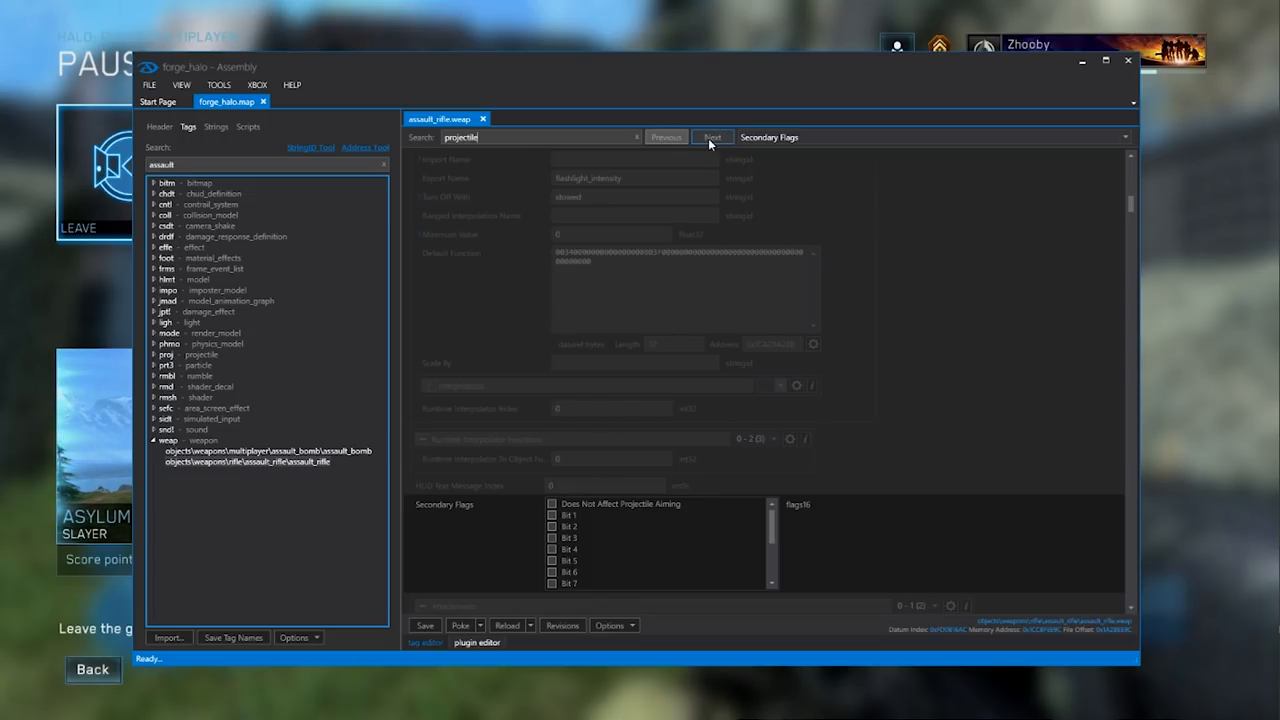
{"action": "left_click", "coordinate": [712, 137]}
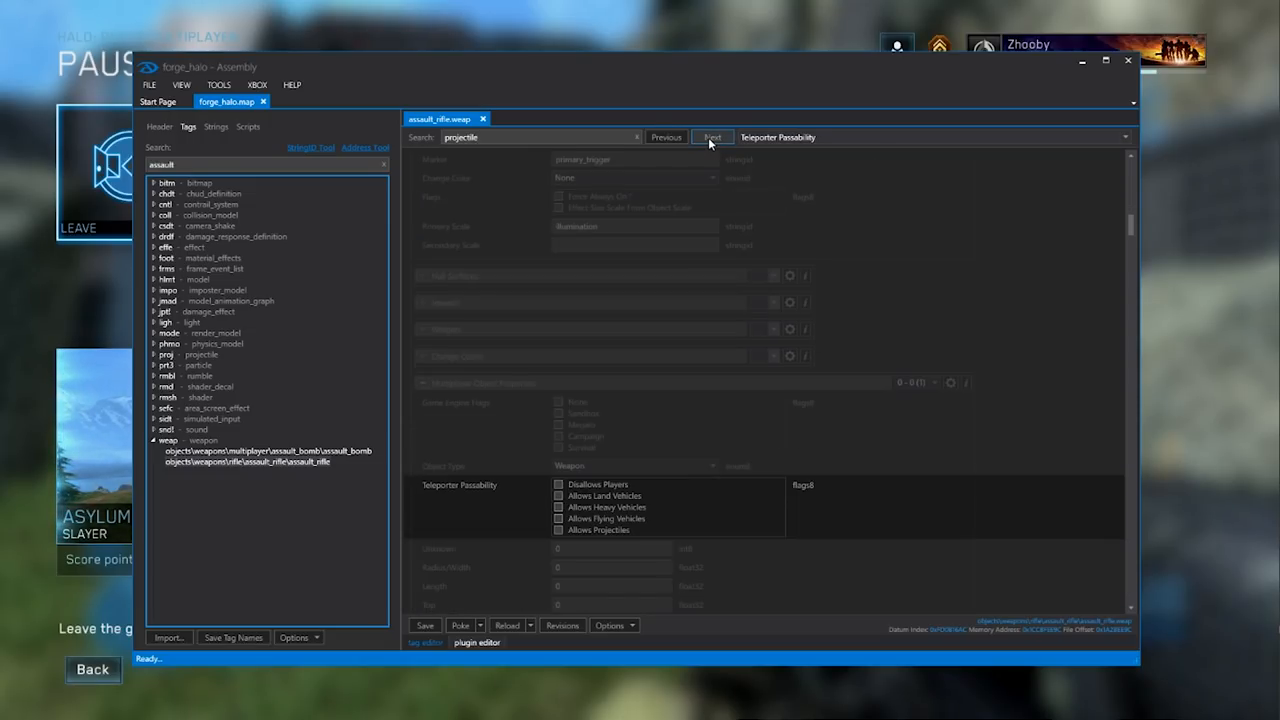
{"action": "left_click", "coordinate": [711, 137]}
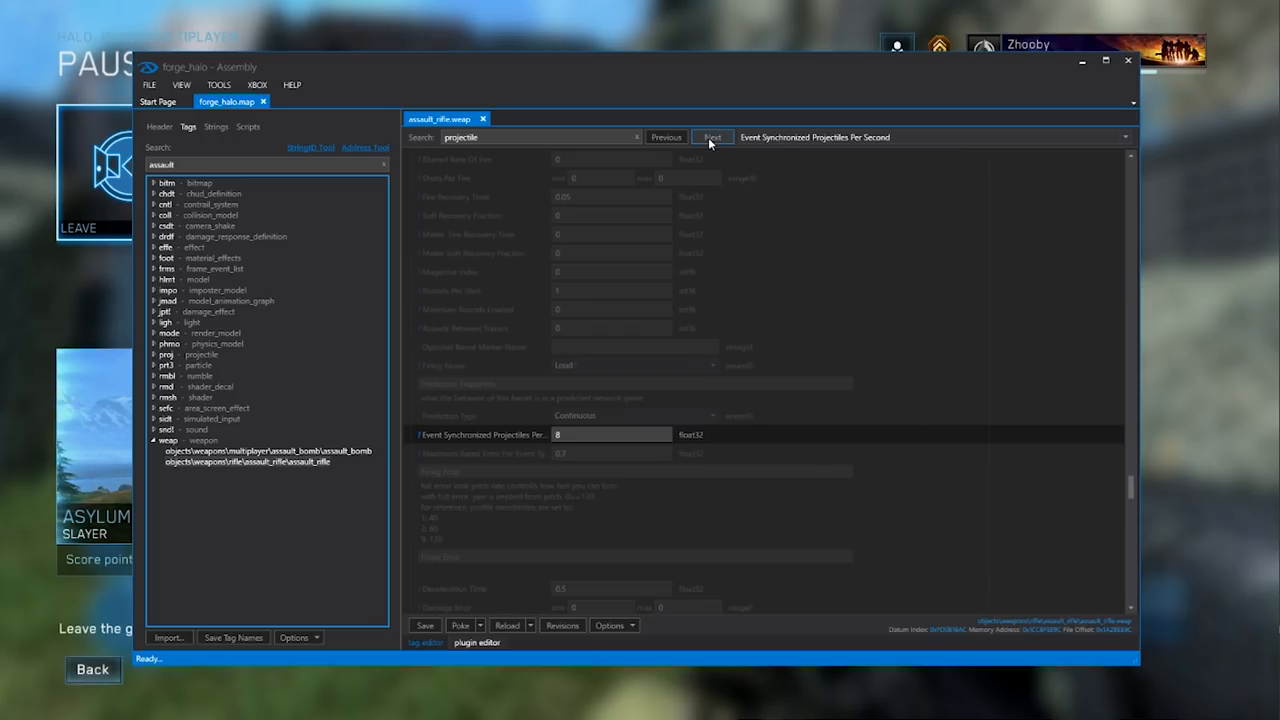
{"action": "left_click", "coordinate": [711, 137]}
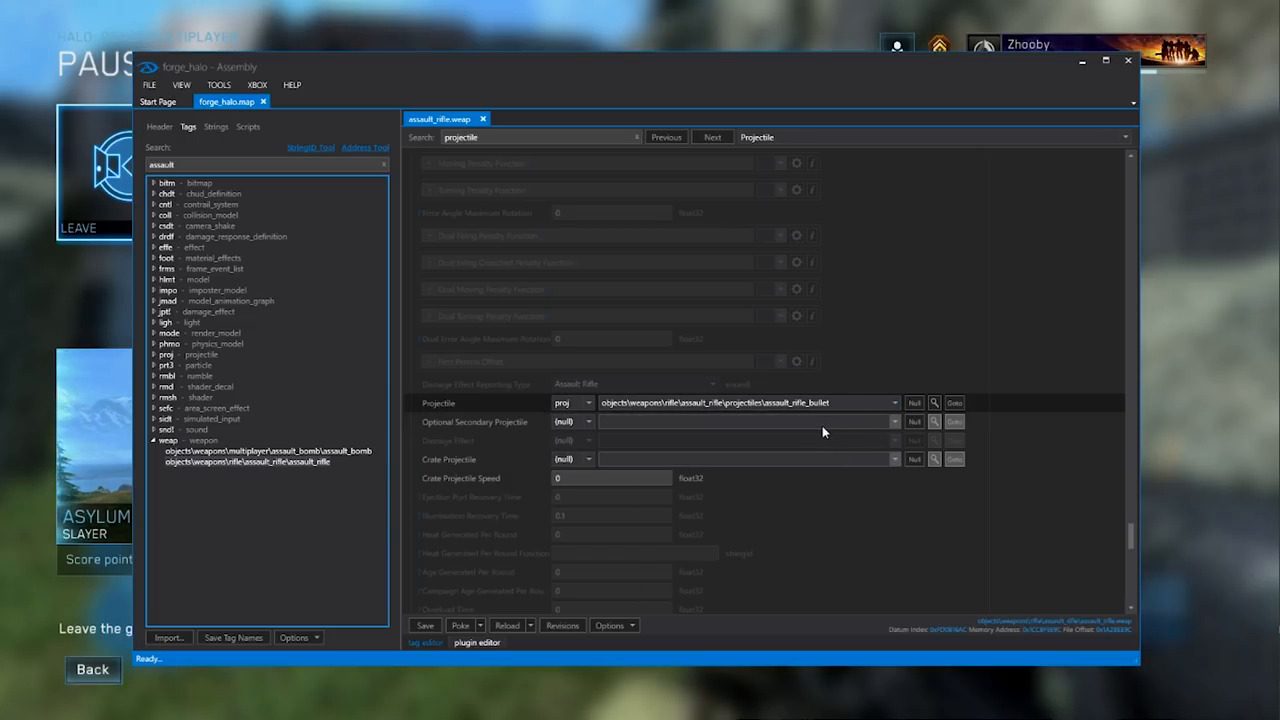
{"action": "mouse_move", "coordinate": [782, 388]}
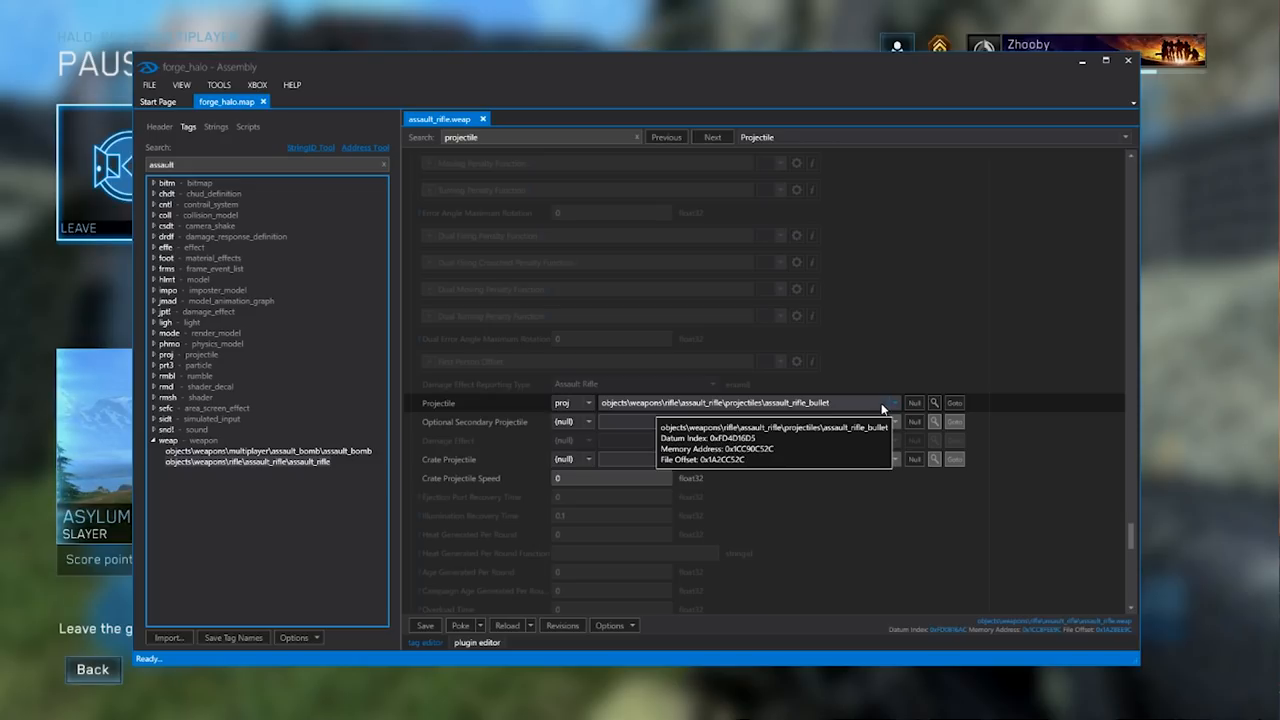
Step: Open the Projectile dropdown listing available projectiles
{"action": "left_click", "coordinate": [893, 402]}
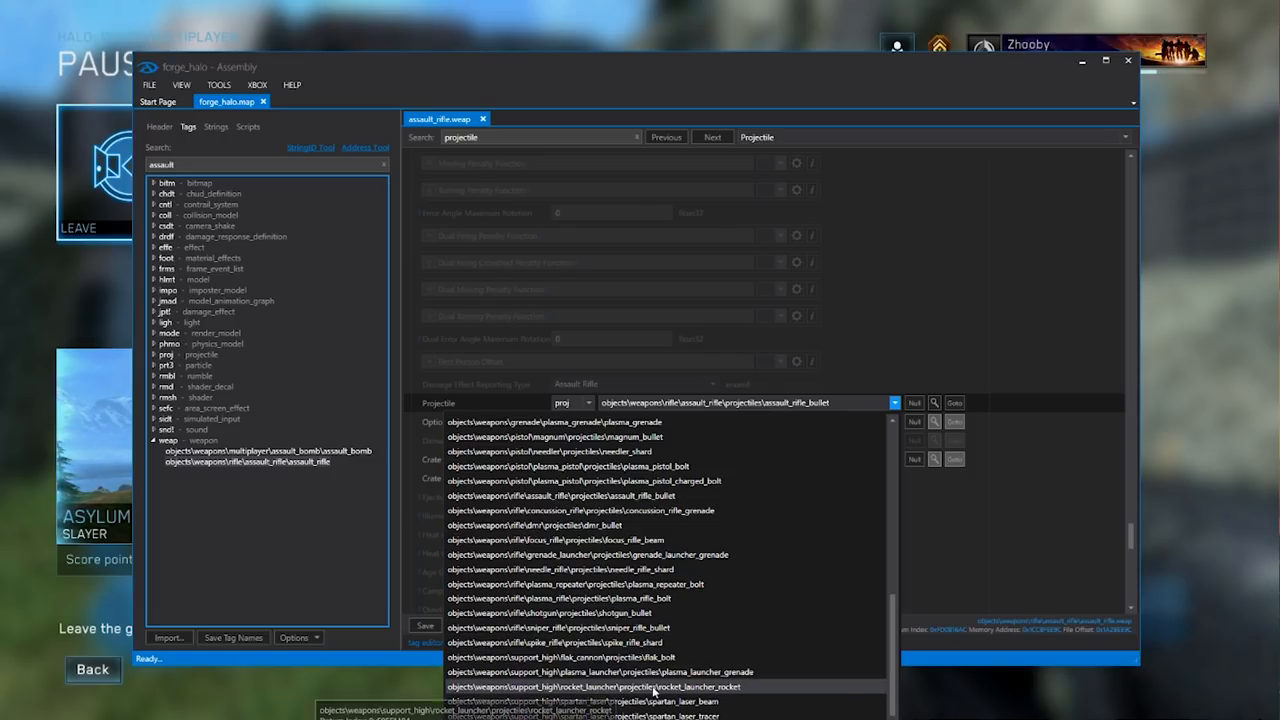
{"action": "mouse_move", "coordinate": [719, 695]}
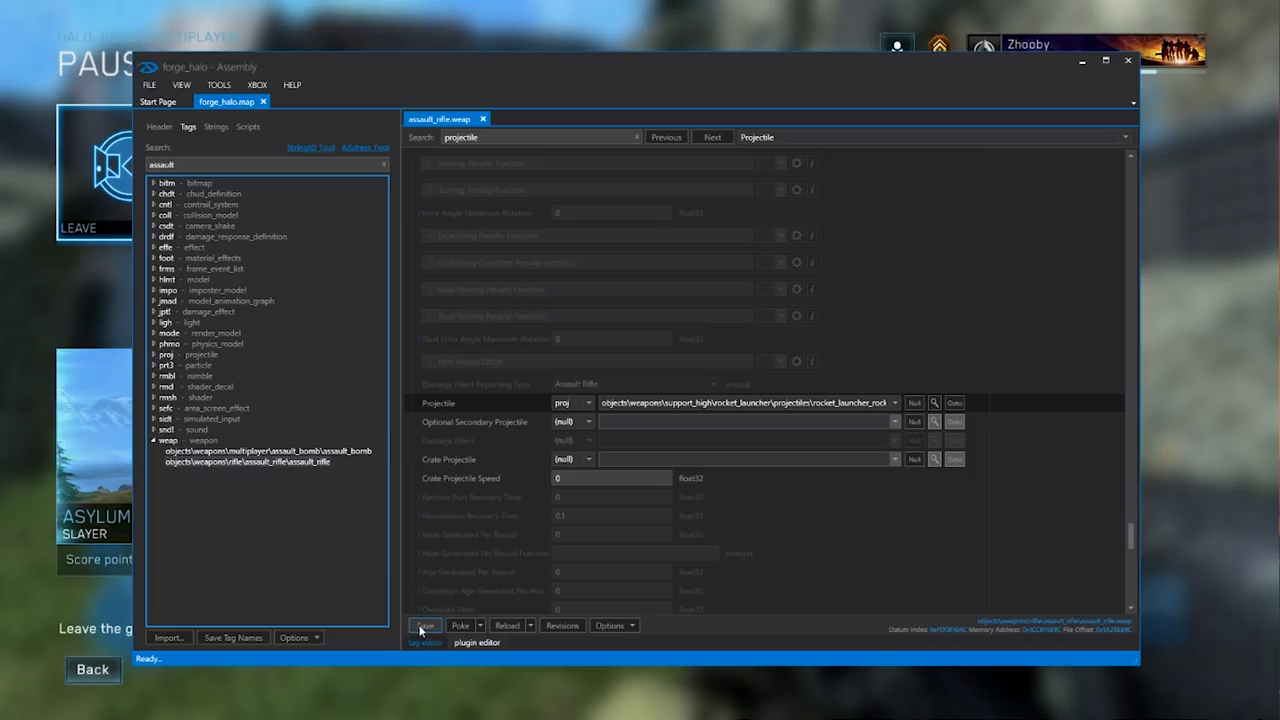
Step: Dismiss the file-access error and unpause the Quarry match
{"action": "left_click", "coordinate": [424, 625]}
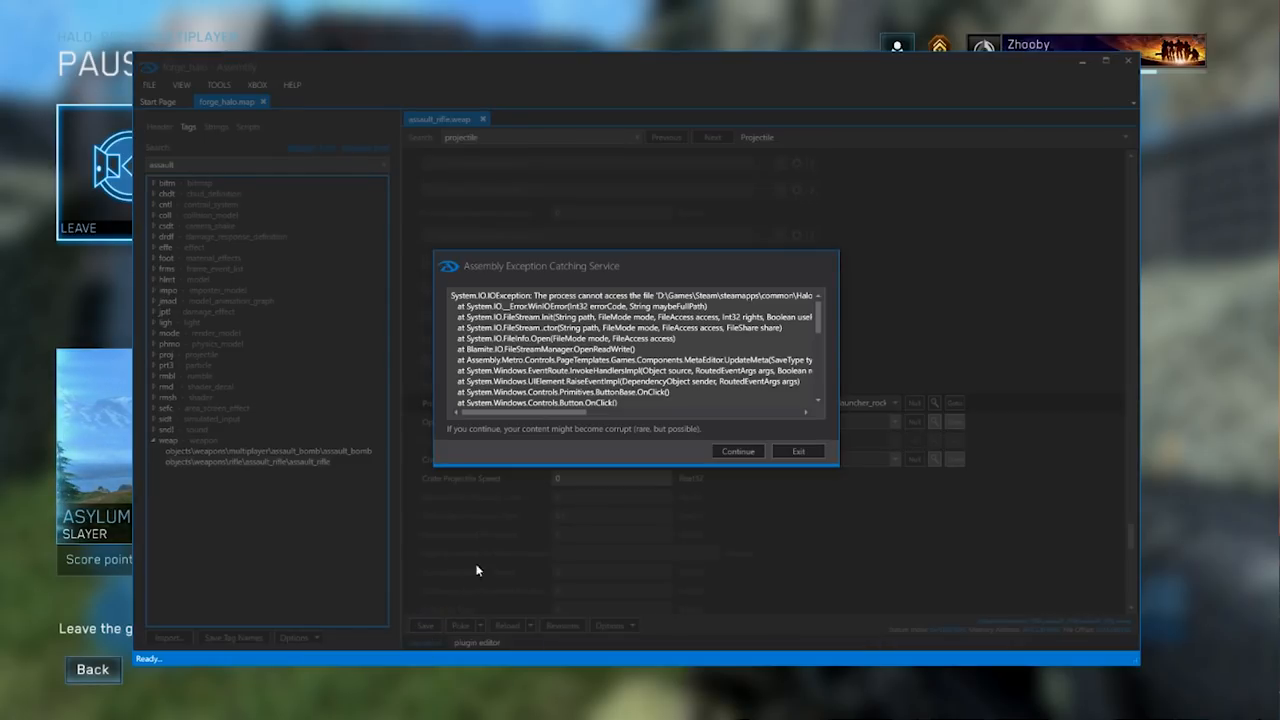
{"action": "left_click", "coordinate": [738, 451]}
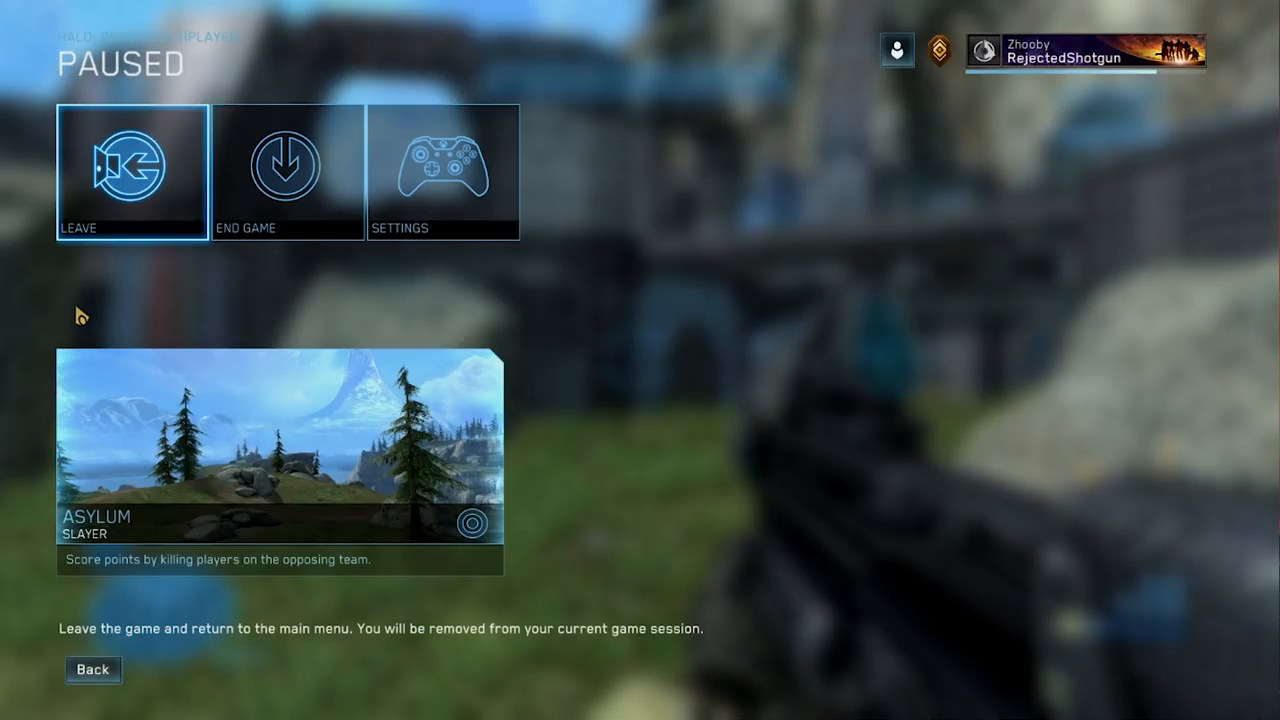
{"action": "key", "text": "Escape"}
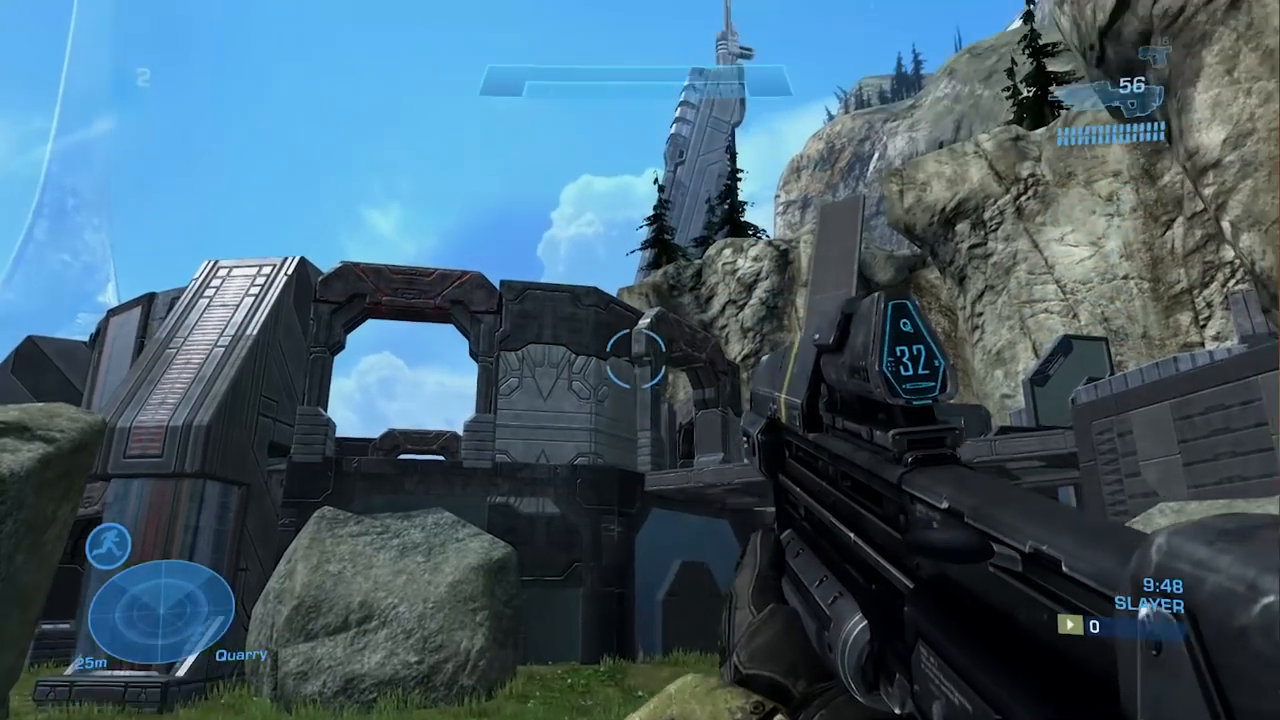
Step: Fire the modded assault rifle repeatedly to watch rockets explode
{"action": "left_click", "coordinate": [640, 360]}
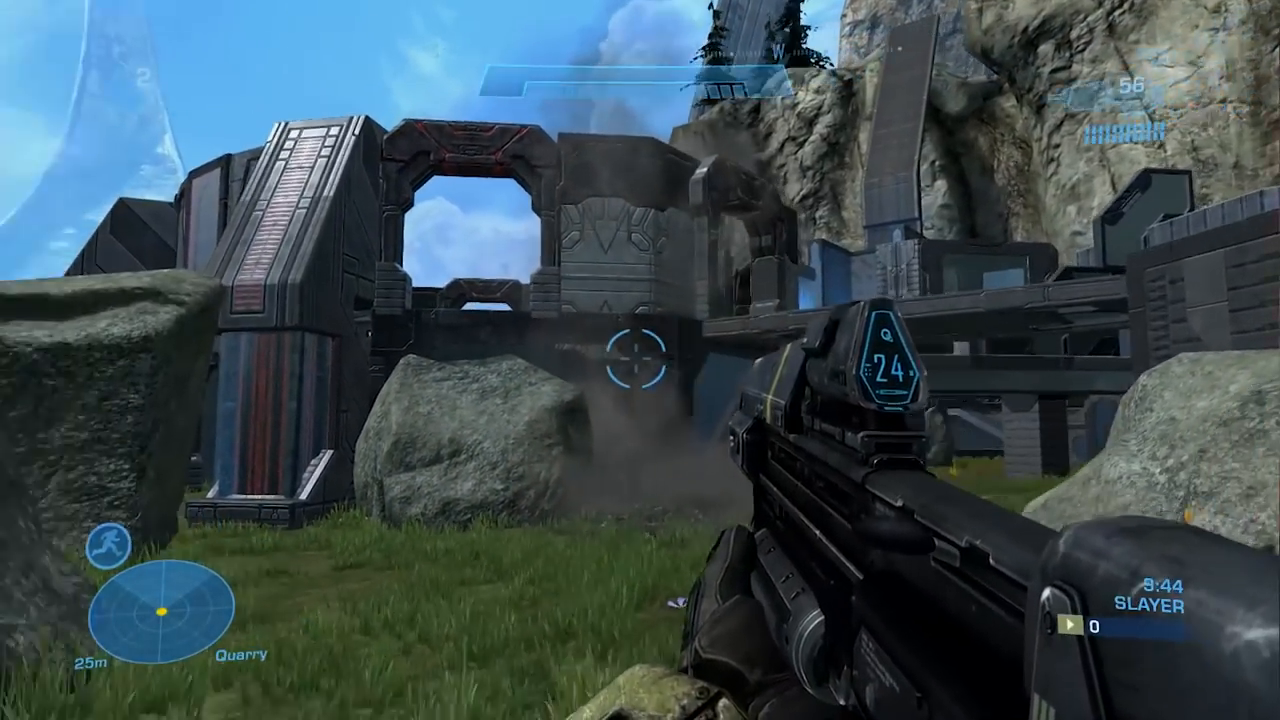
{"action": "left_click", "coordinate": [640, 360]}
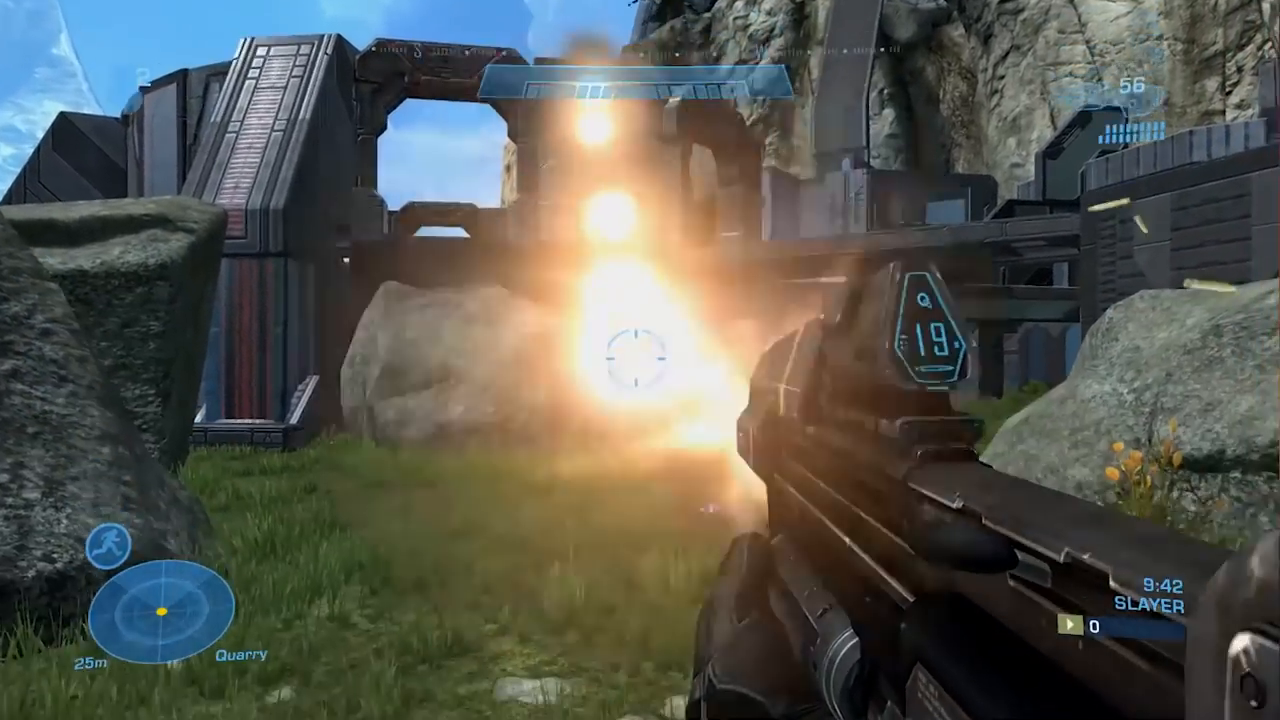
{"action": "left_click", "coordinate": [640, 360]}
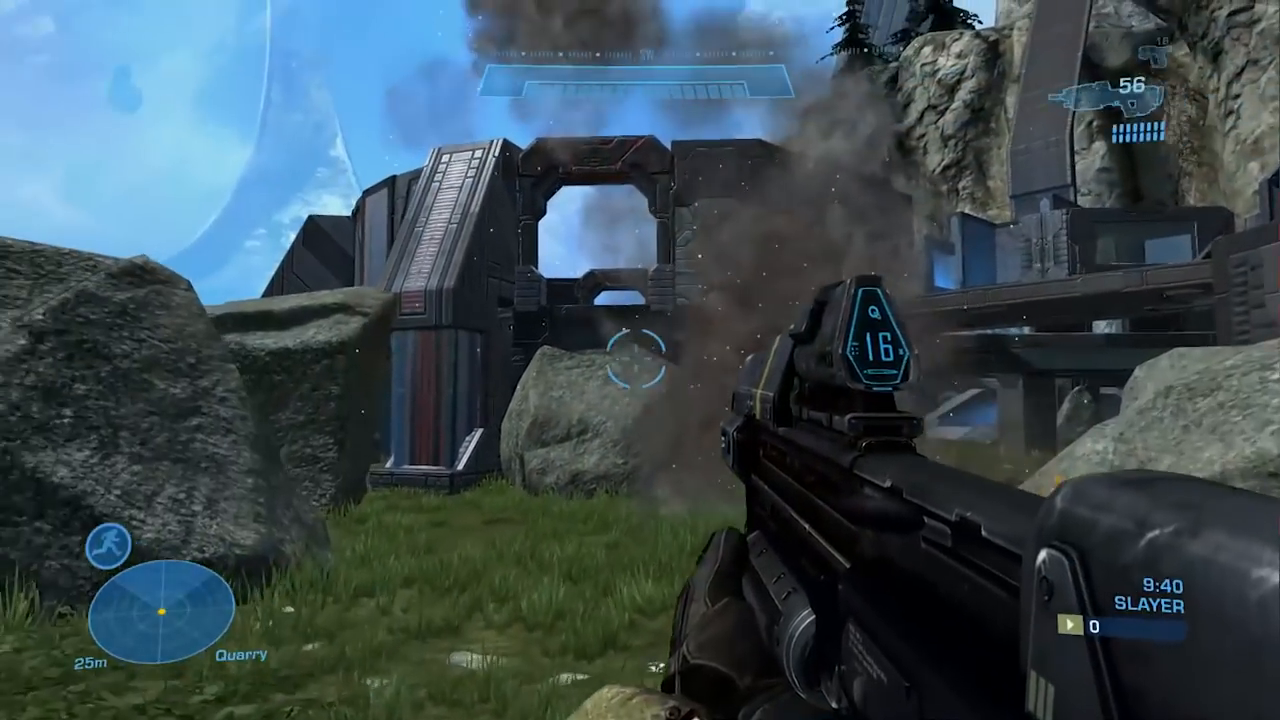
{"action": "mouse_move", "coordinate": [640, 360]}
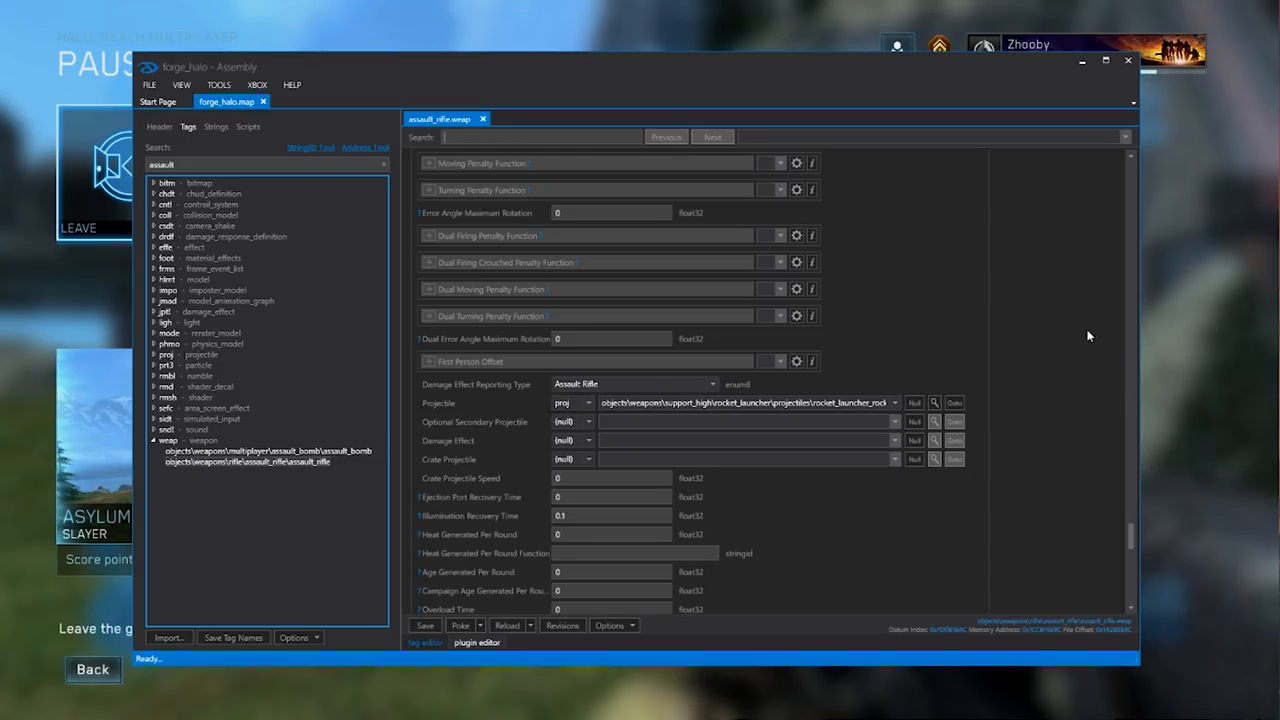
Step: Browse the Firing Effect dropdown, then open the tag search for a replacement
{"action": "scroll", "scroll_direction": "down", "scroll_amount": 3}
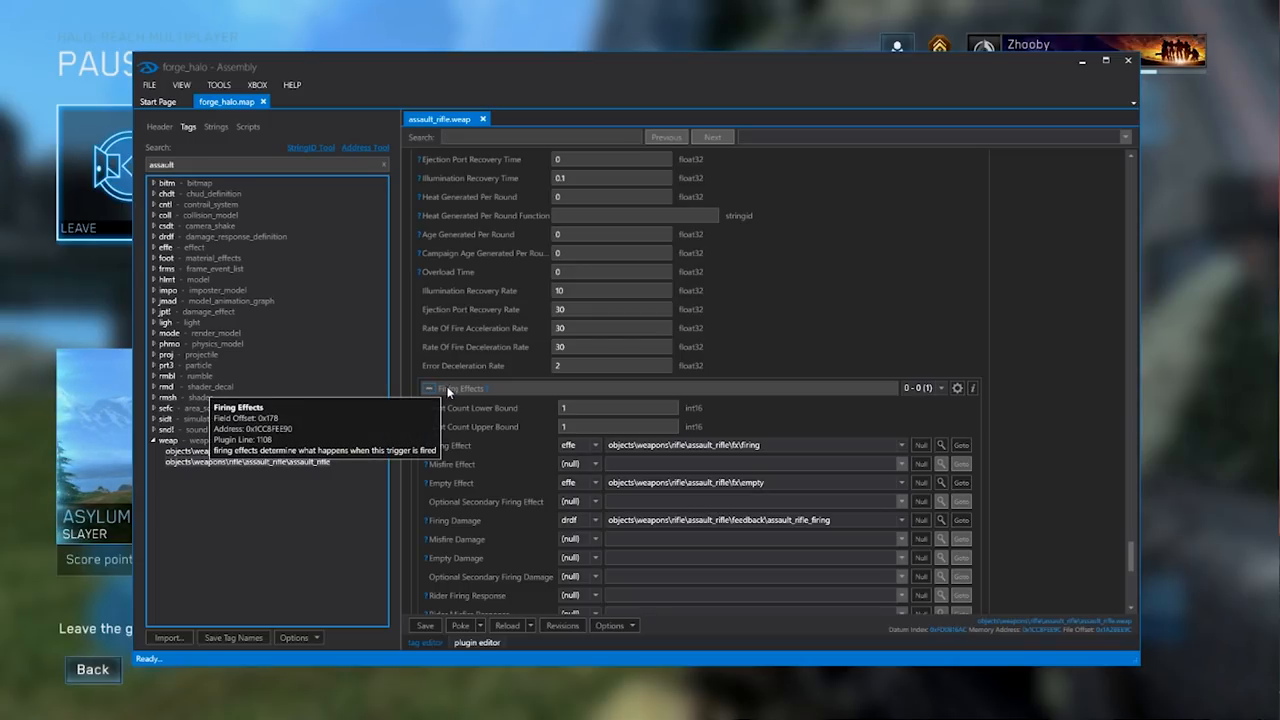
{"action": "mouse_move", "coordinate": [656, 397]}
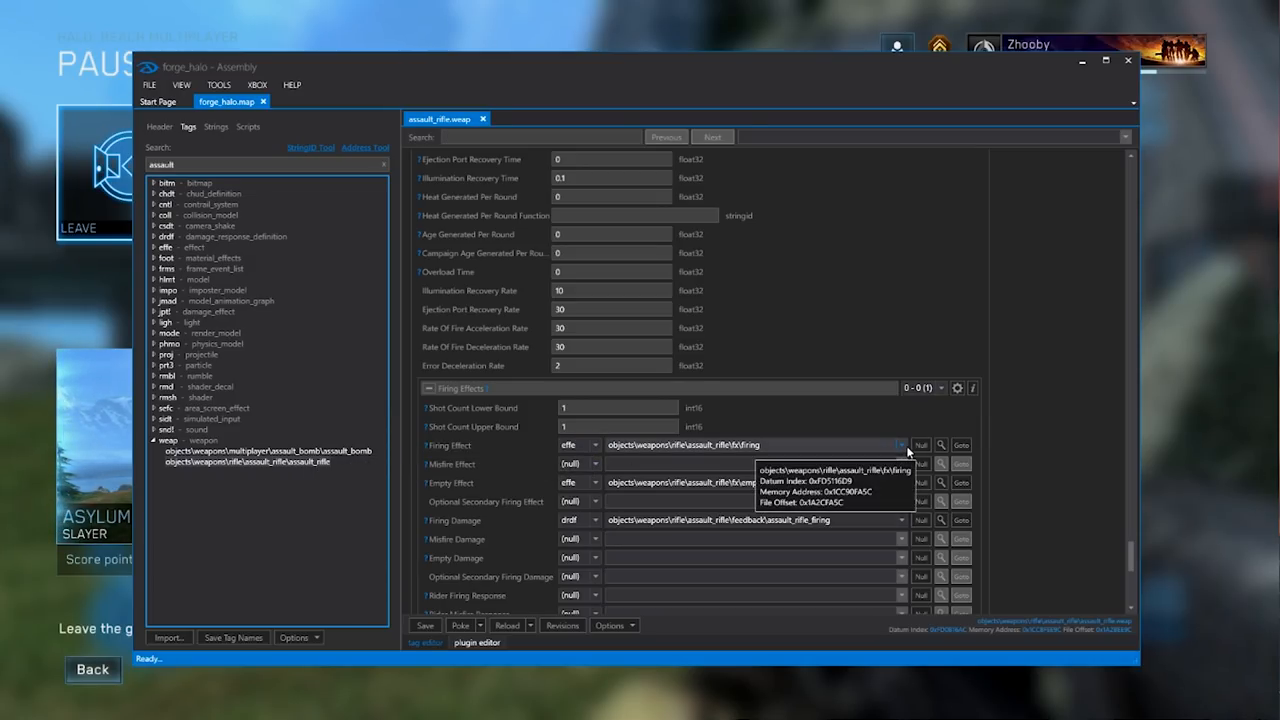
{"action": "mouse_move", "coordinate": [895, 407]}
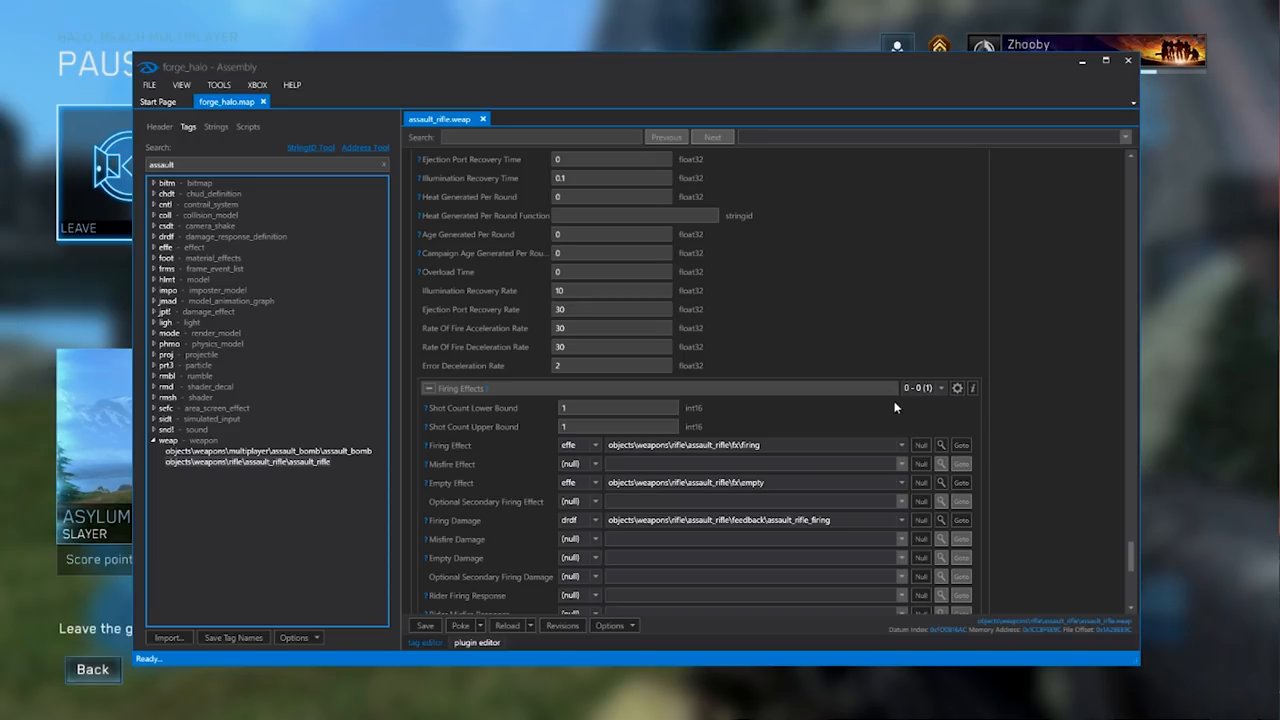
{"action": "mouse_move", "coordinate": [890, 402]}
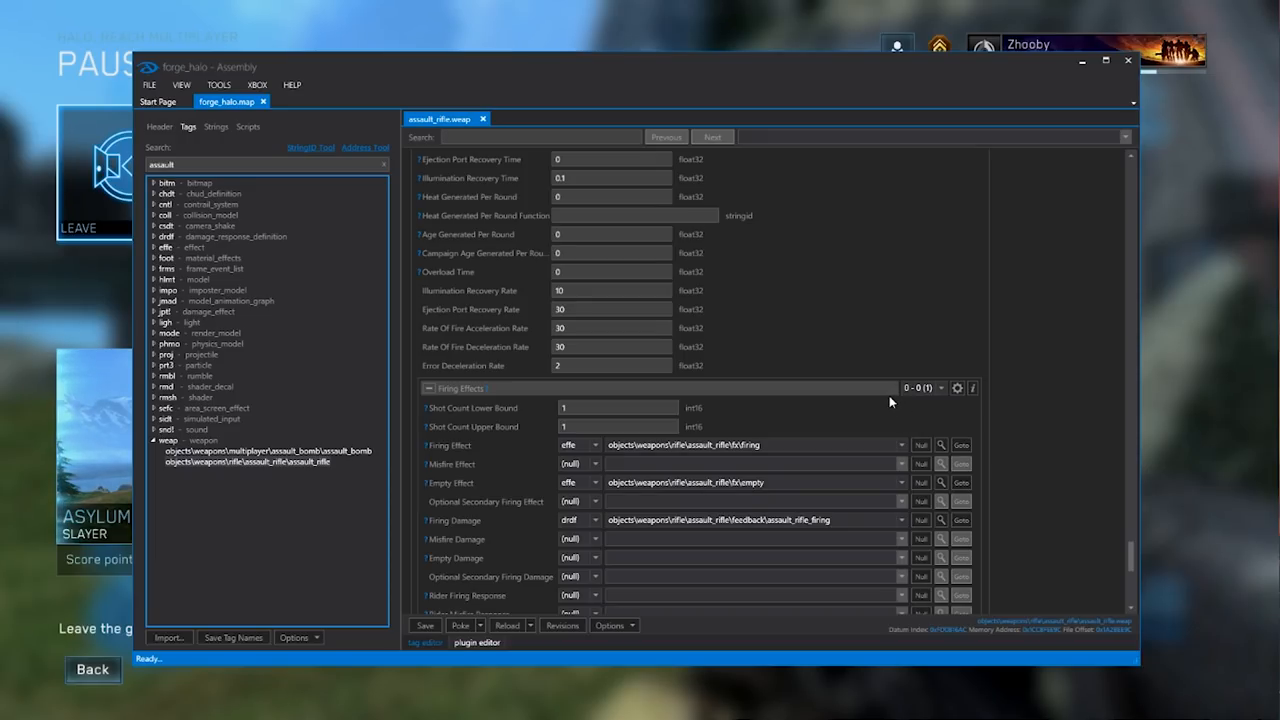
{"action": "mouse_move", "coordinate": [850, 421]}
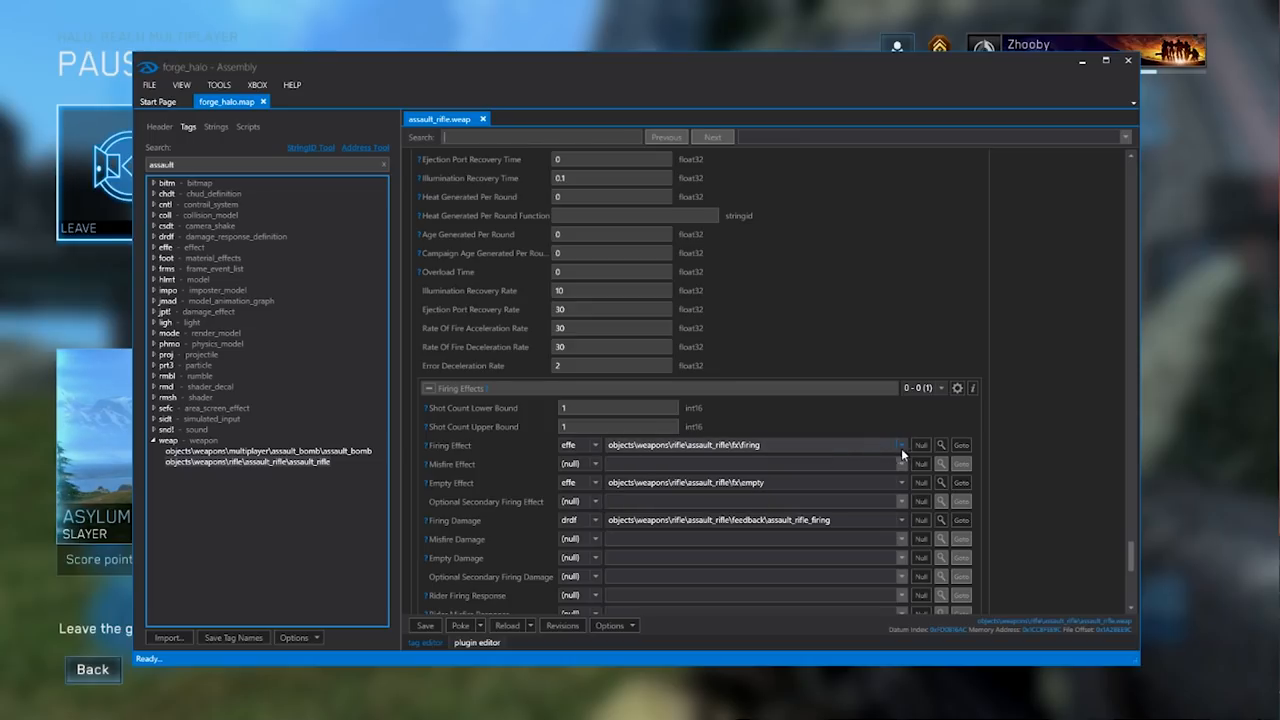
{"action": "left_click", "coordinate": [901, 445]}
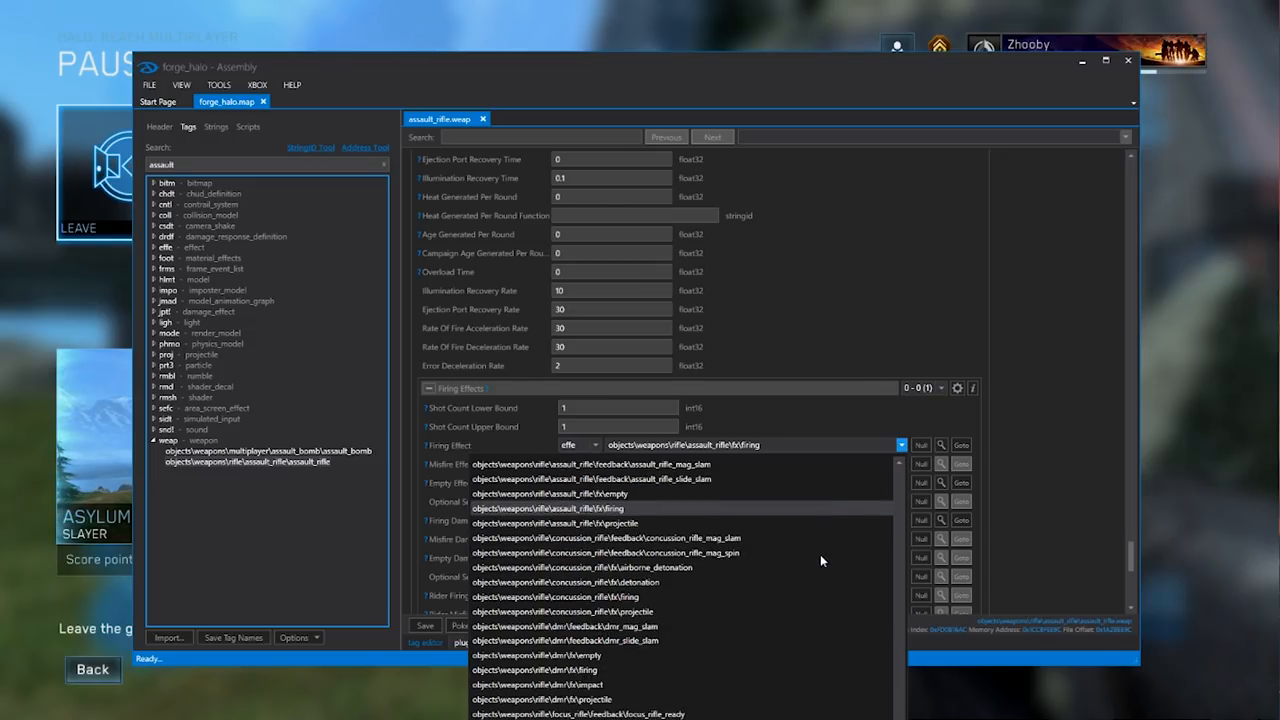
{"action": "left_click", "coordinate": [552, 493]}
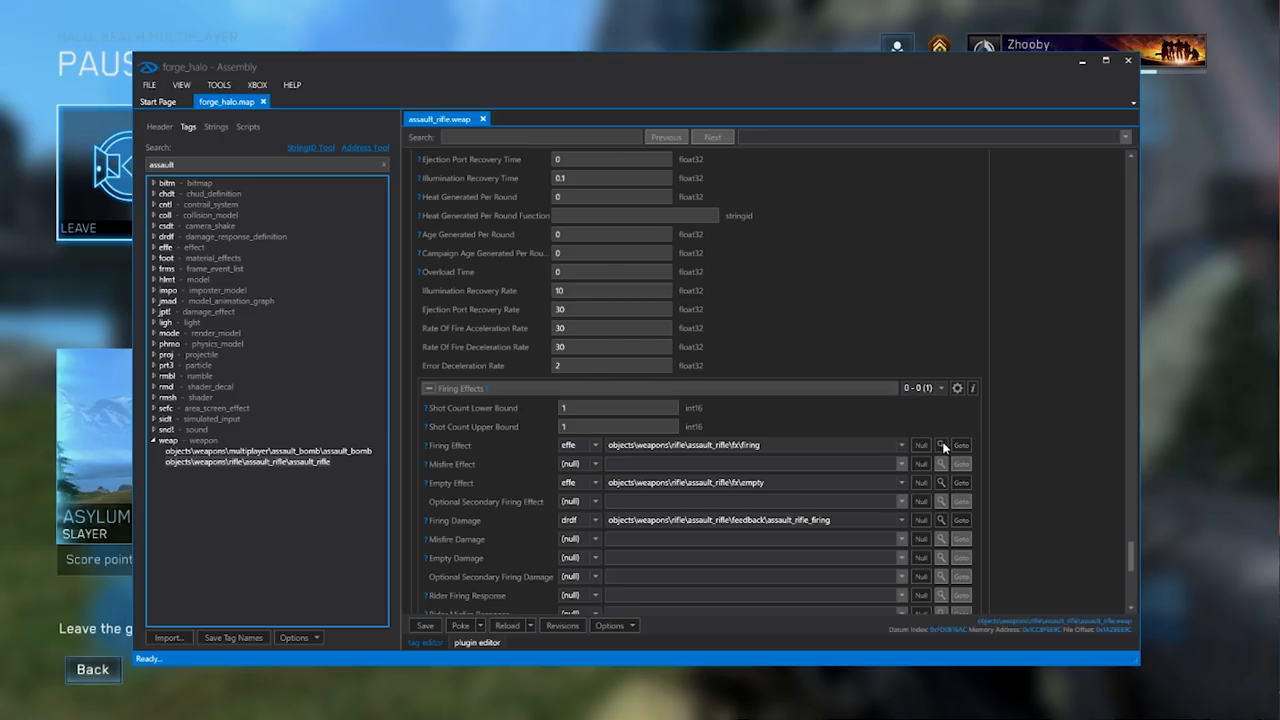
{"action": "left_click", "coordinate": [941, 445]}
{"action": "type", "text": "rocket"}
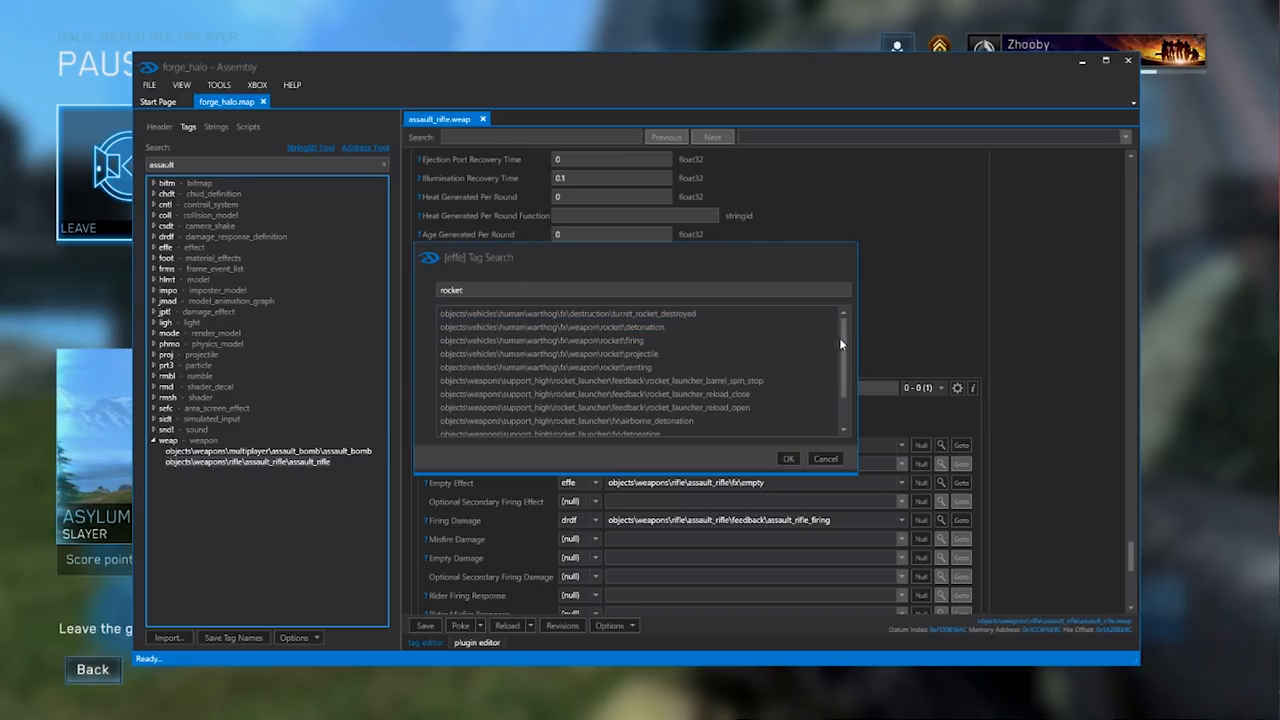
Step: Choose rocket_launcher\fx\firing from the 'rocket' effect search results
{"action": "scroll", "scroll_direction": "down", "scroll_amount": 3}
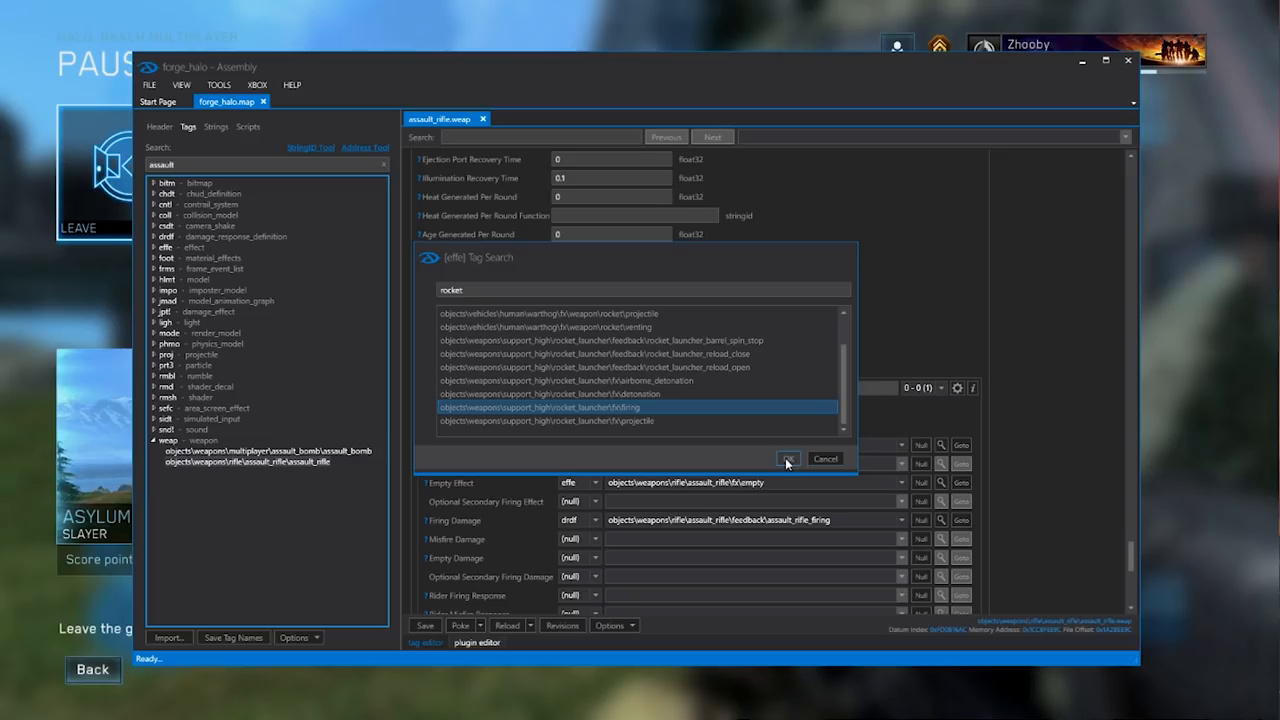
{"action": "left_click", "coordinate": [788, 459]}
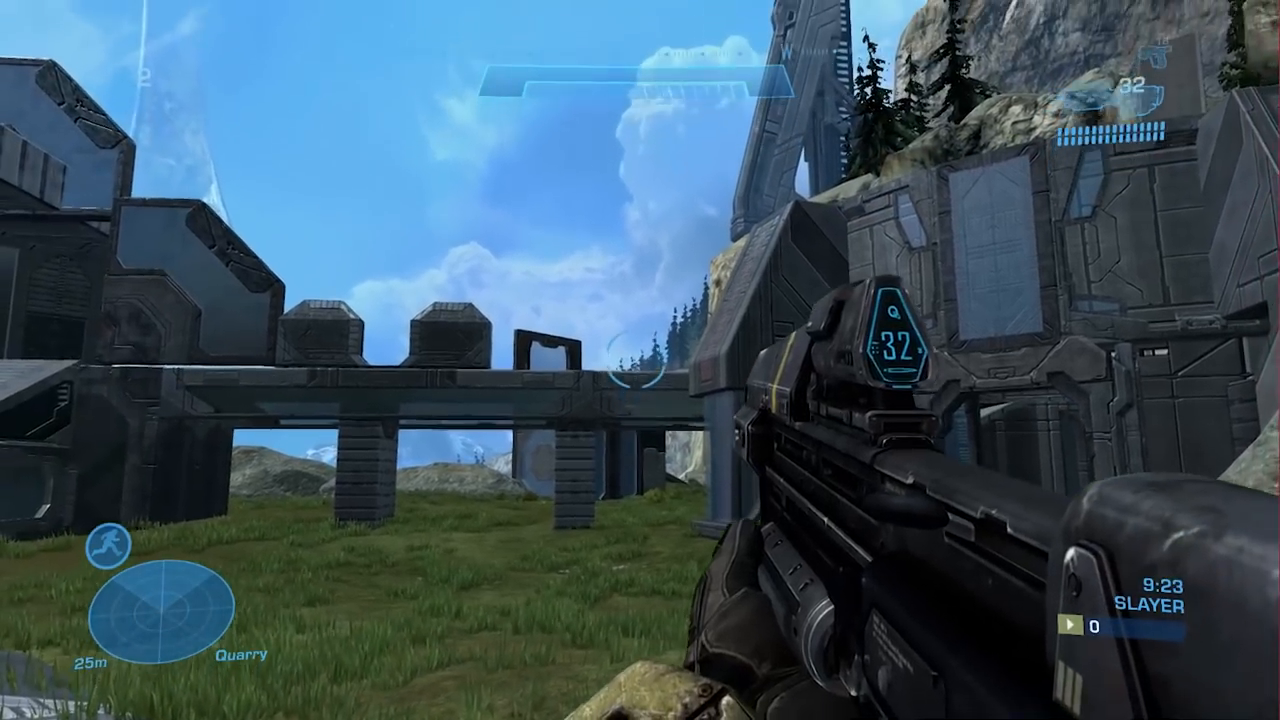
Step: Fire the assault rifle twice in the Quarry match to check the rocket launcher firing effect
{"action": "left_click", "coordinate": [640, 360]}
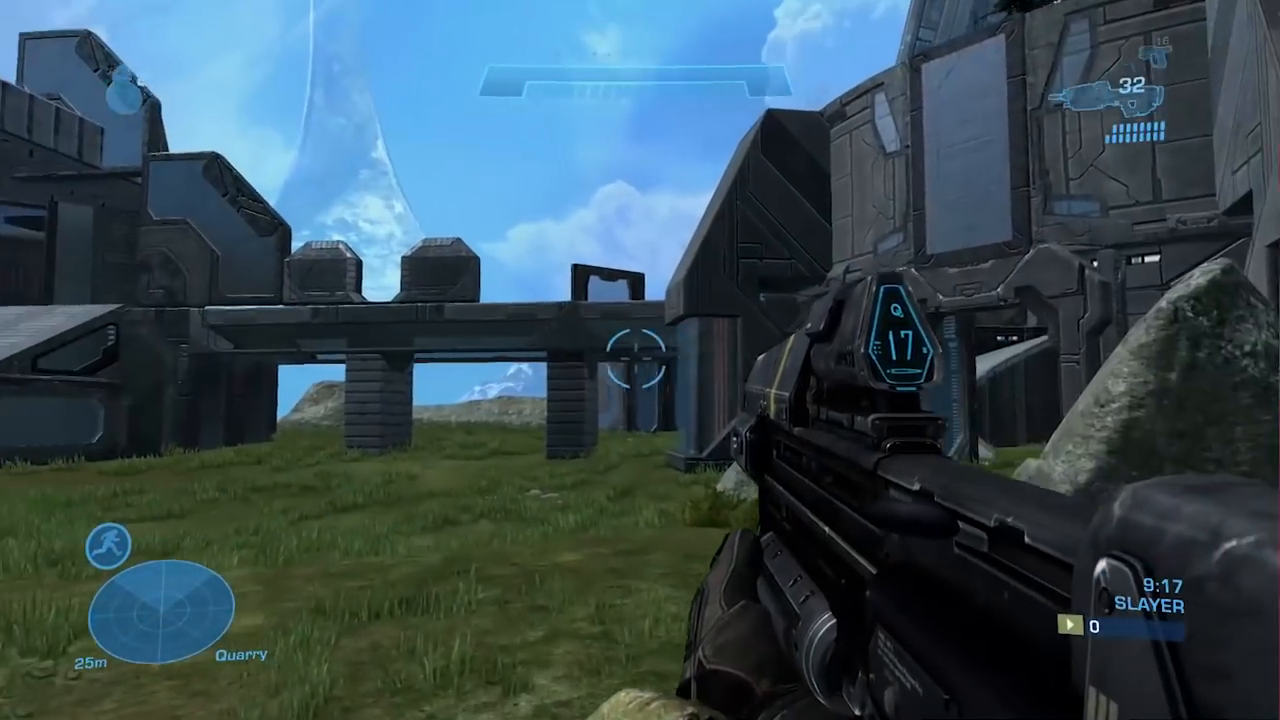
{"action": "left_click", "coordinate": [640, 360]}
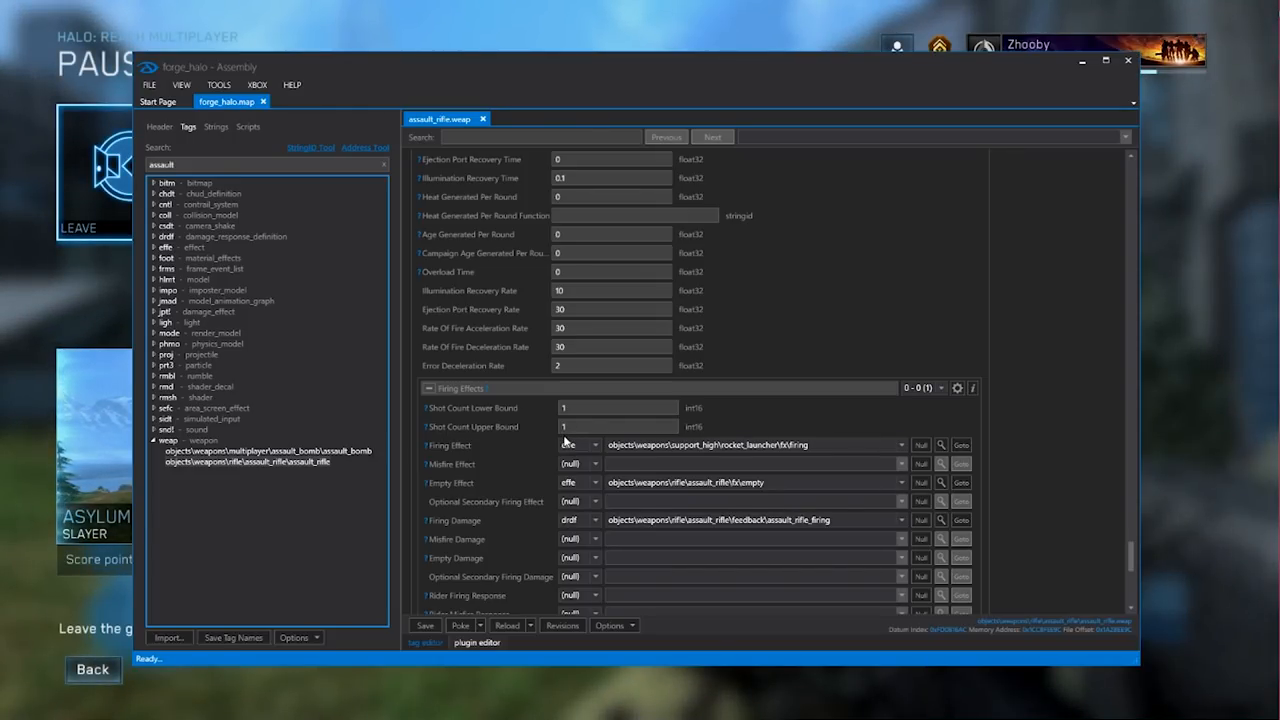
{"action": "mouse_move", "coordinate": [454, 445]}
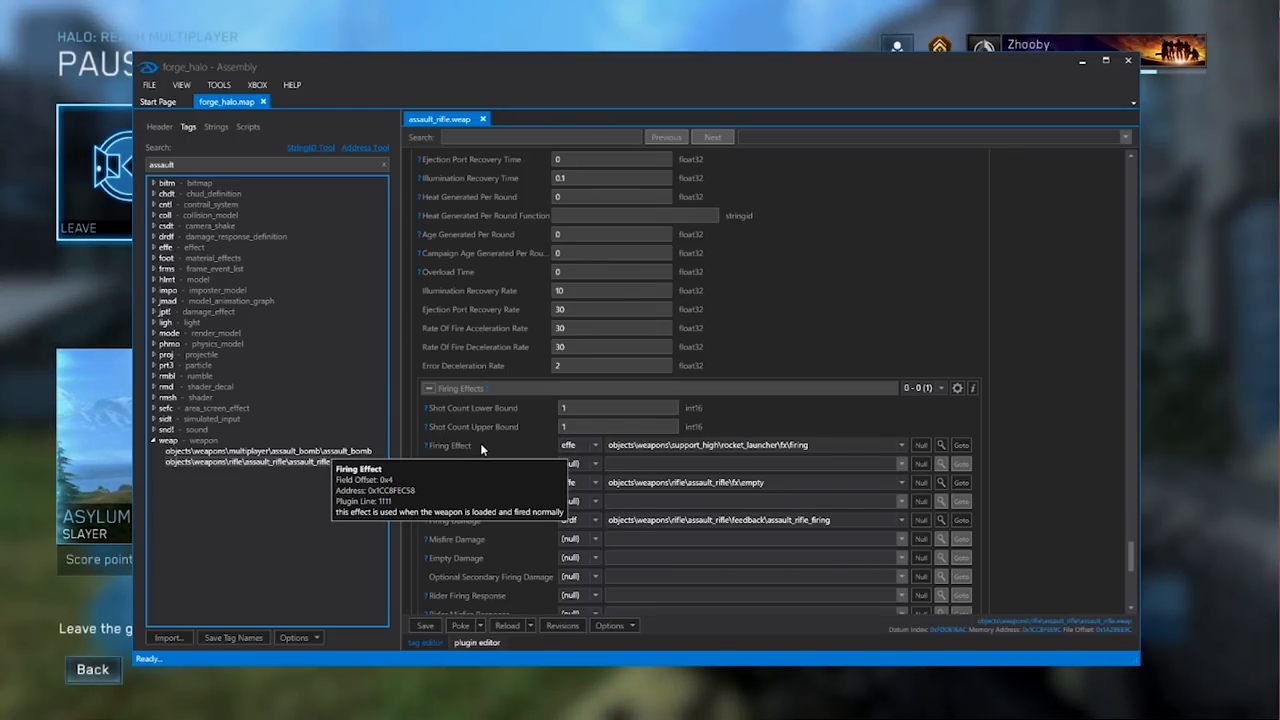
{"action": "mouse_move", "coordinate": [773, 427]}
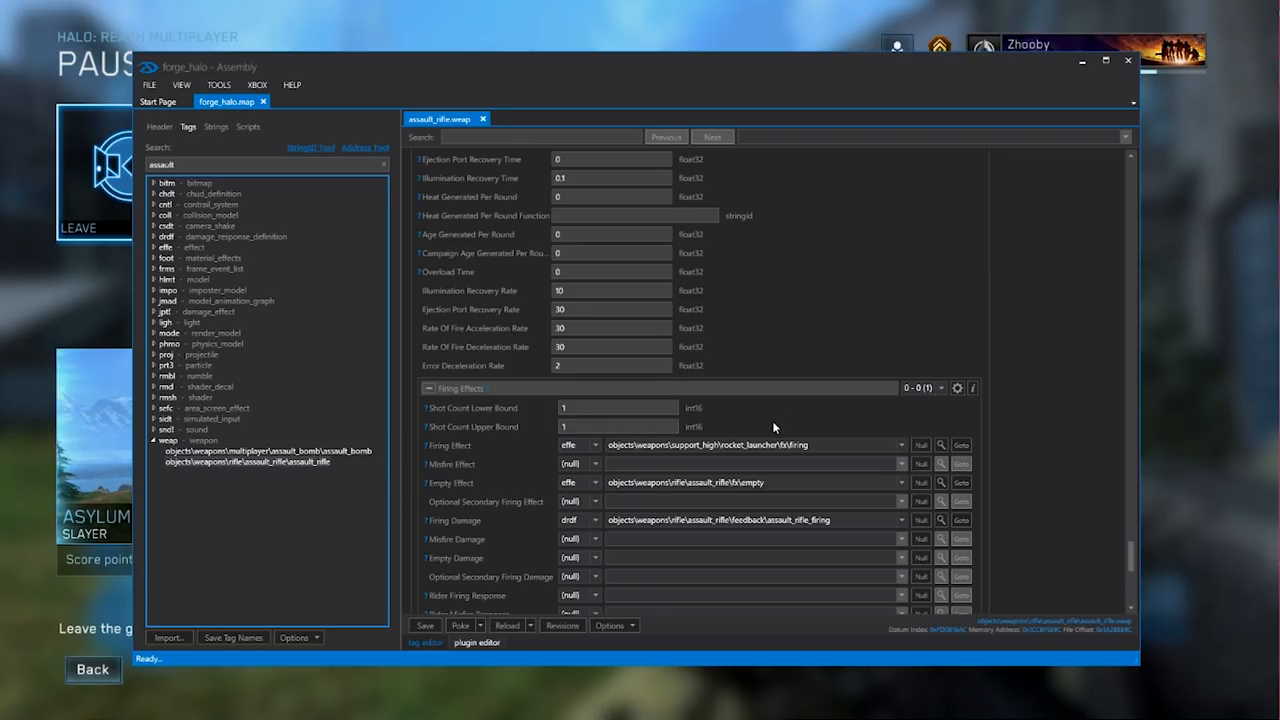
{"action": "mouse_move", "coordinate": [733, 432]}
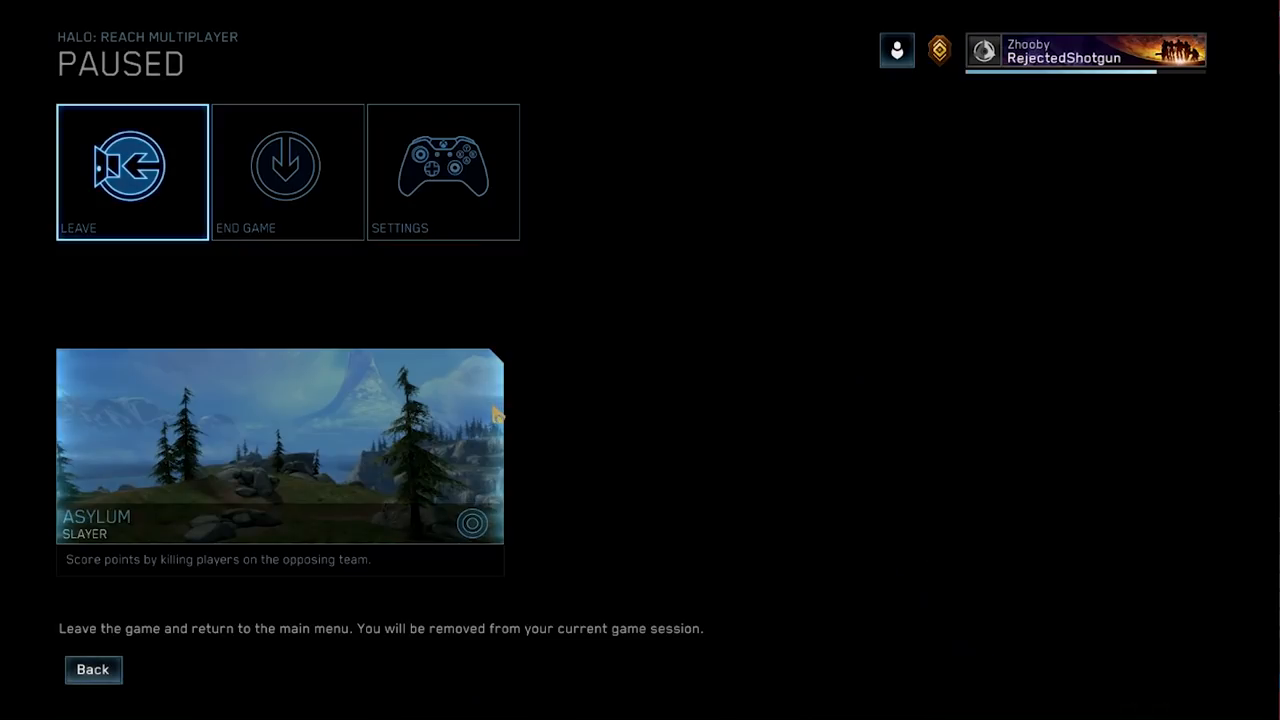
Step: Leave the match and save the assault_rifle.weap tag into forge_halo.map, confirming Meta Saved
{"action": "left_click", "coordinate": [132, 171]}
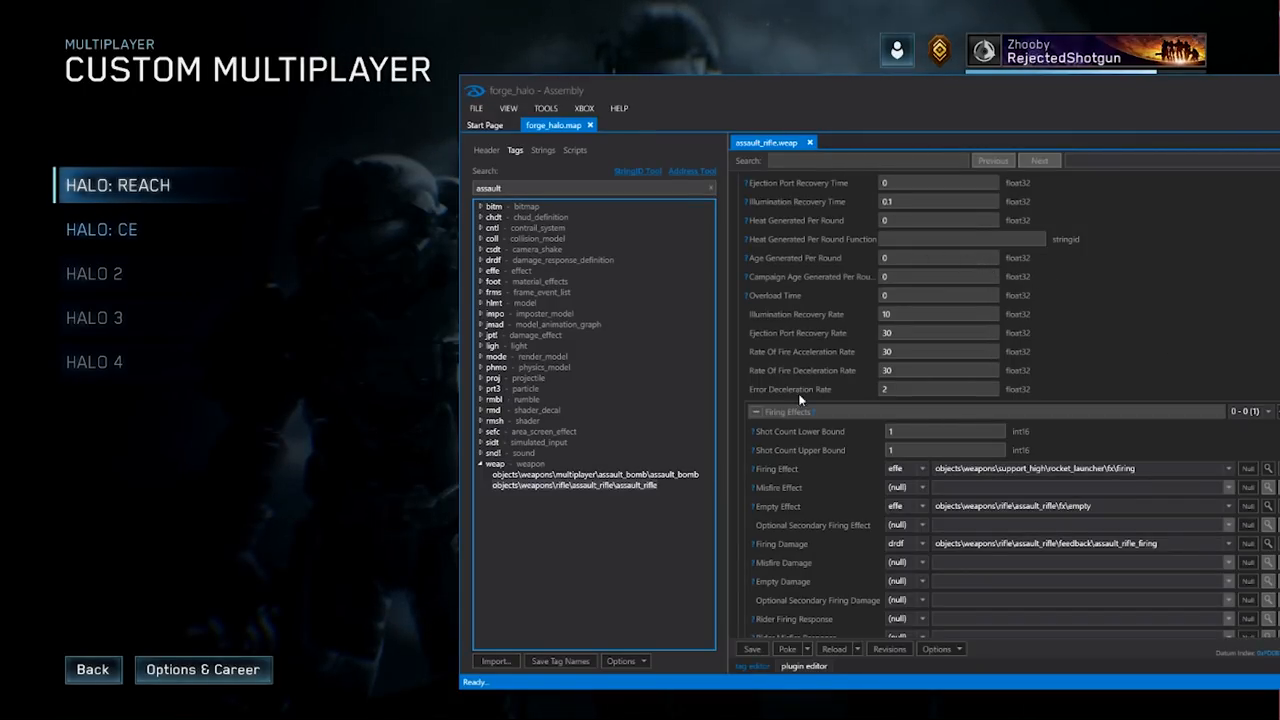
{"action": "left_click", "coordinate": [751, 648]}
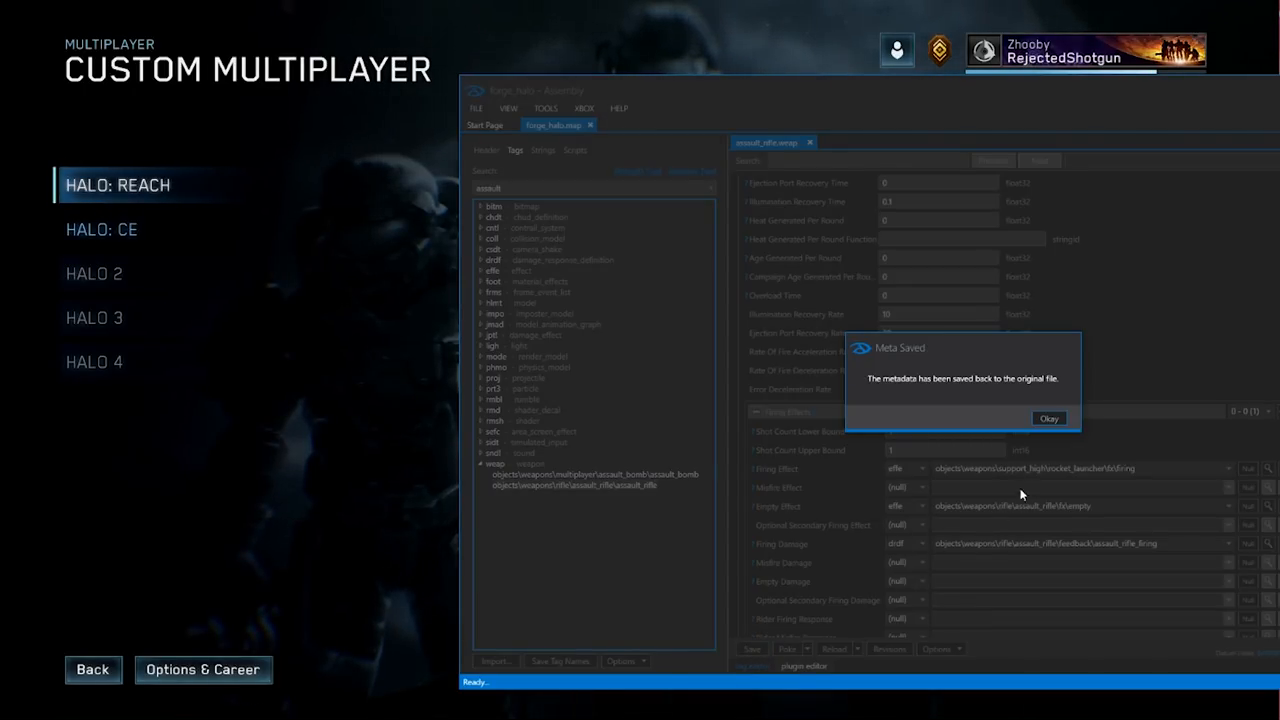
{"action": "left_click", "coordinate": [1048, 418]}
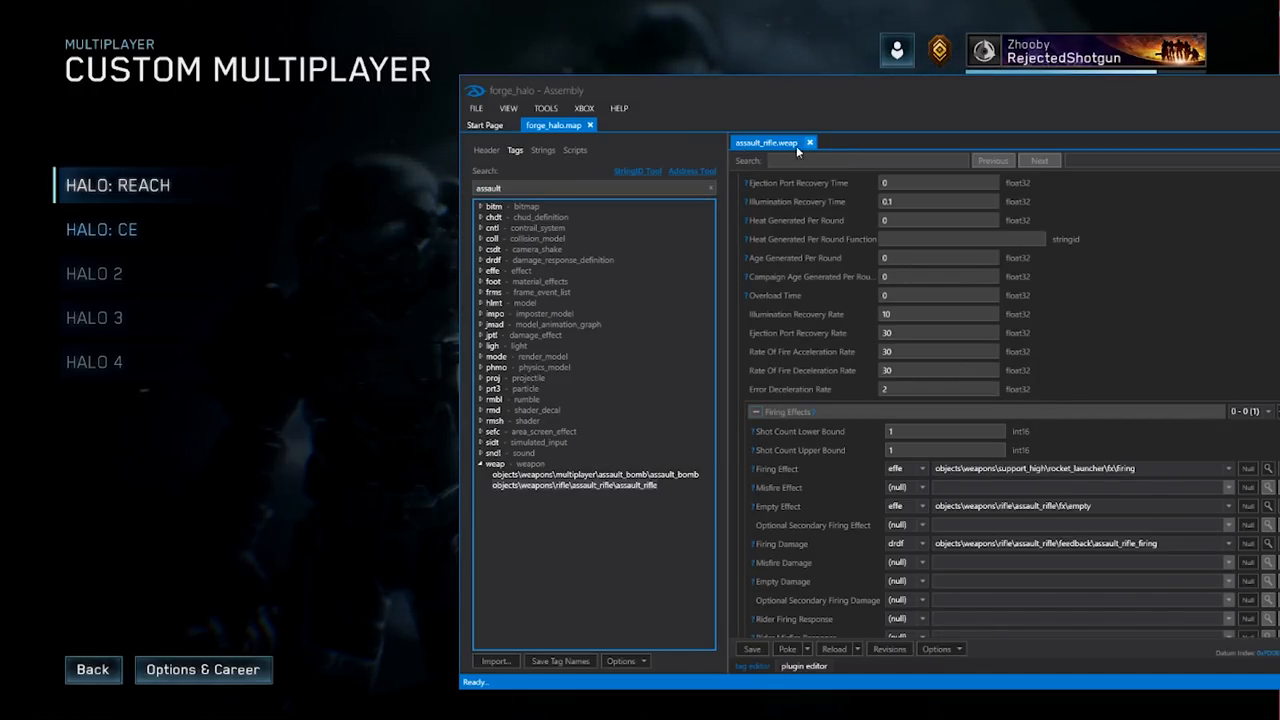
{"action": "mouse_move", "coordinate": [755, 75]}
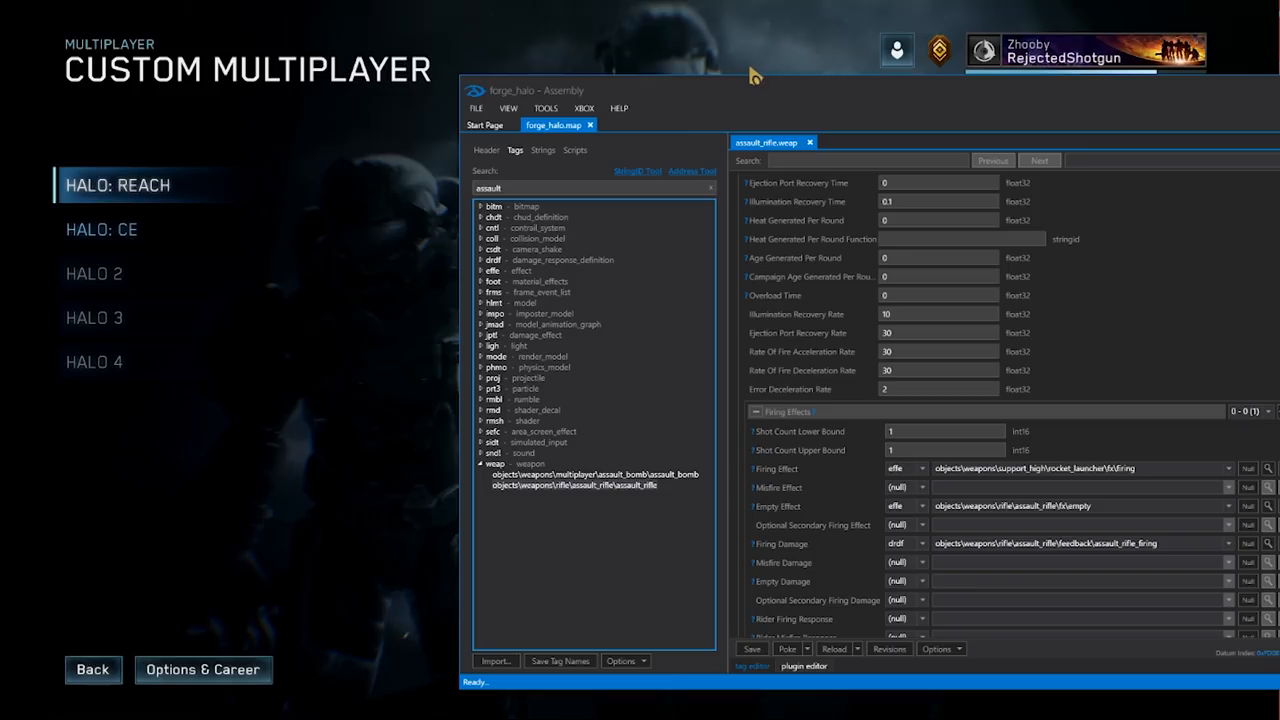